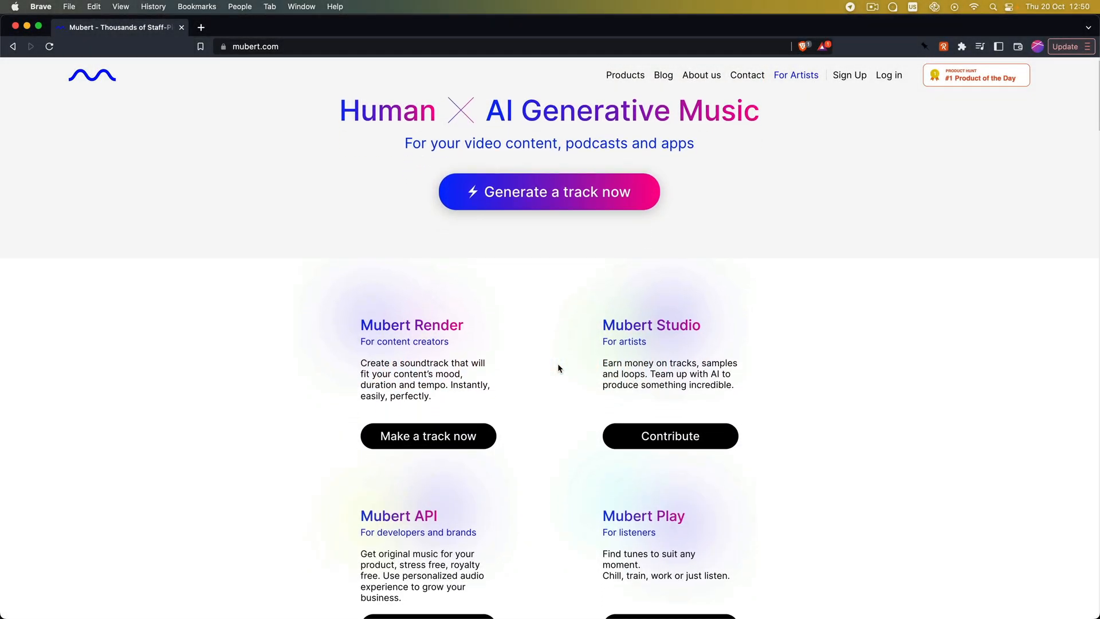
Step: Generate and play a 20-second track from the prompt "a bird soaring through the sky"
{"action": "scroll", "scroll_direction": "down", "scroll_amount": 3}
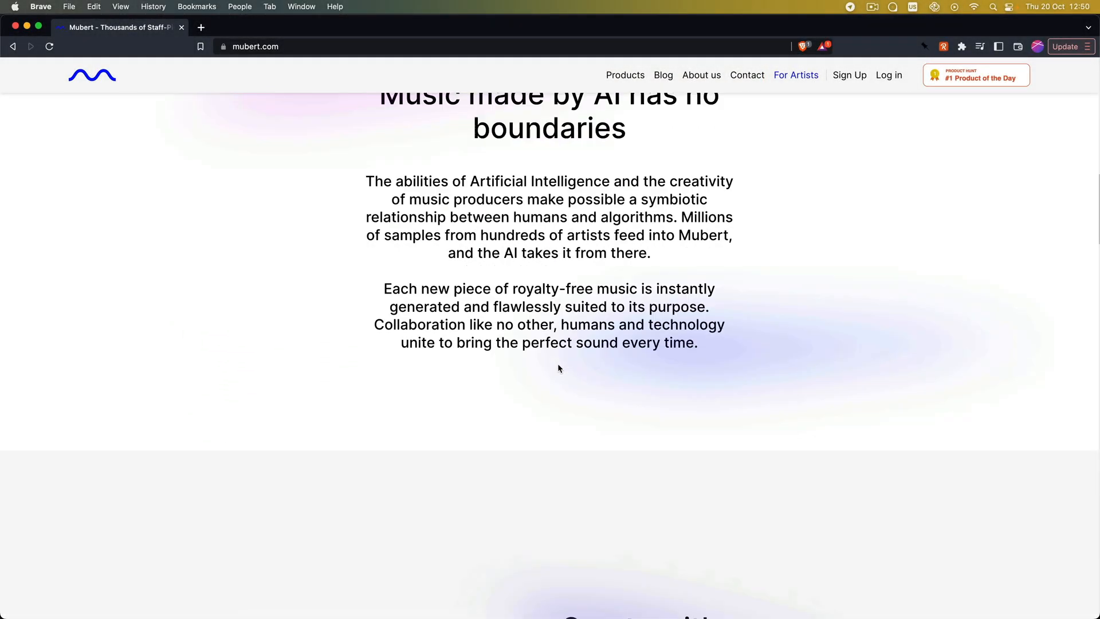
{"action": "scroll", "scroll_direction": "down", "scroll_amount": 3}
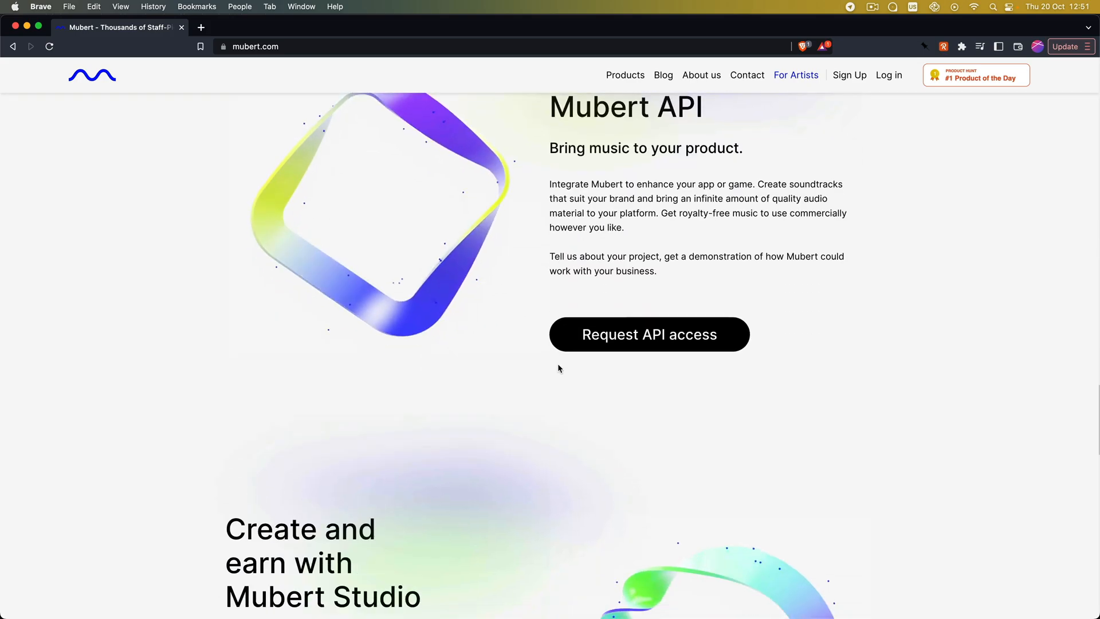
{"action": "scroll", "scroll_direction": "down", "scroll_amount": 3}
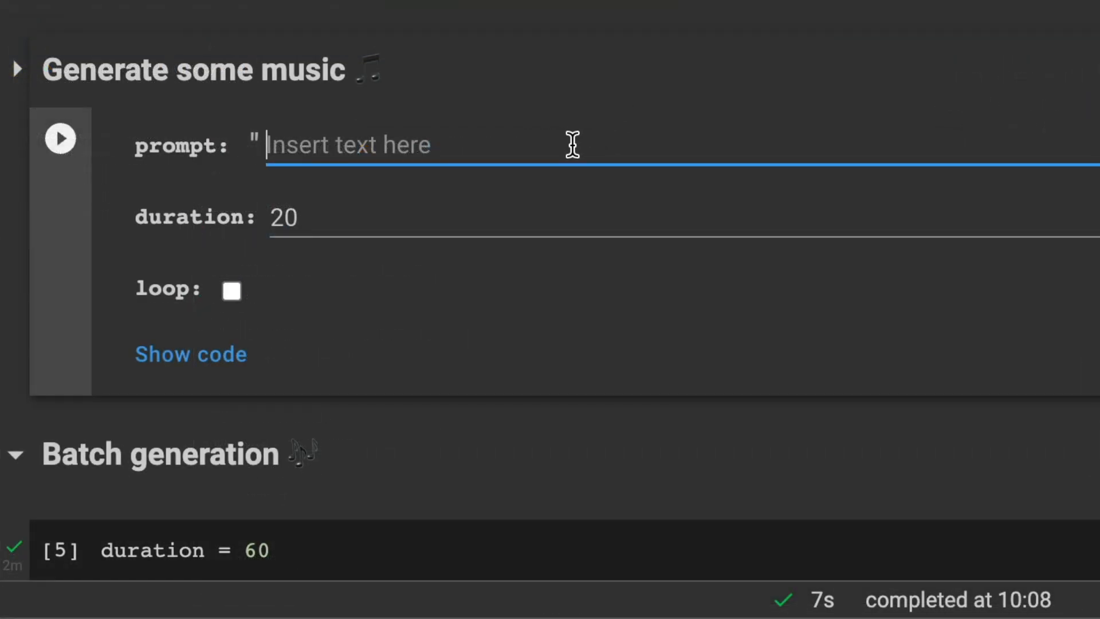
{"action": "type", "text": "a bird soar"}
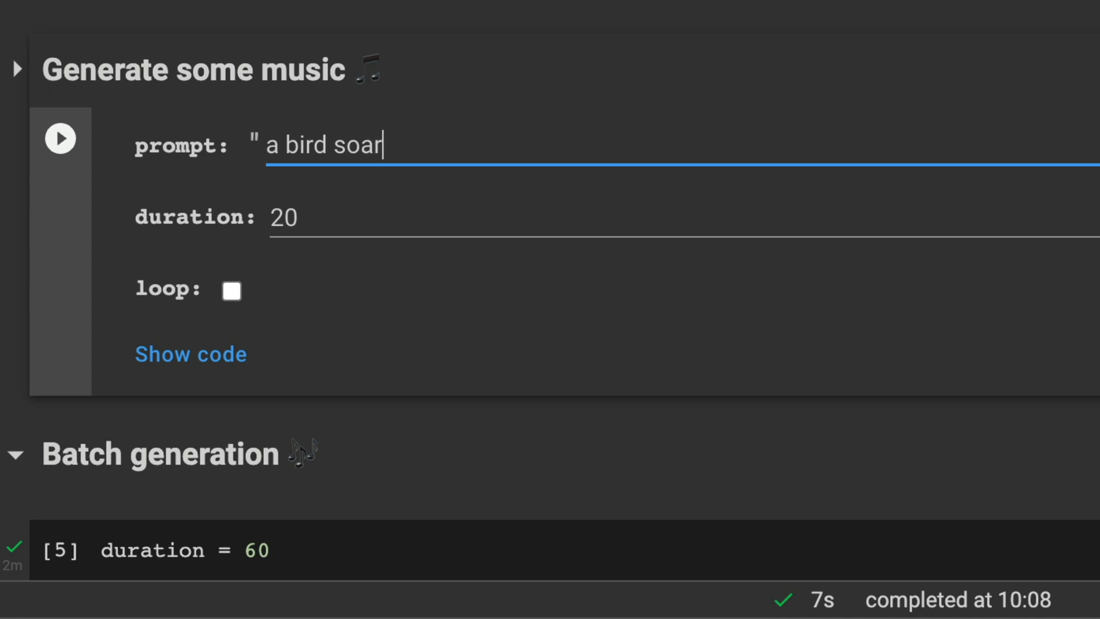
{"action": "type", "text": "ing through the sk"}
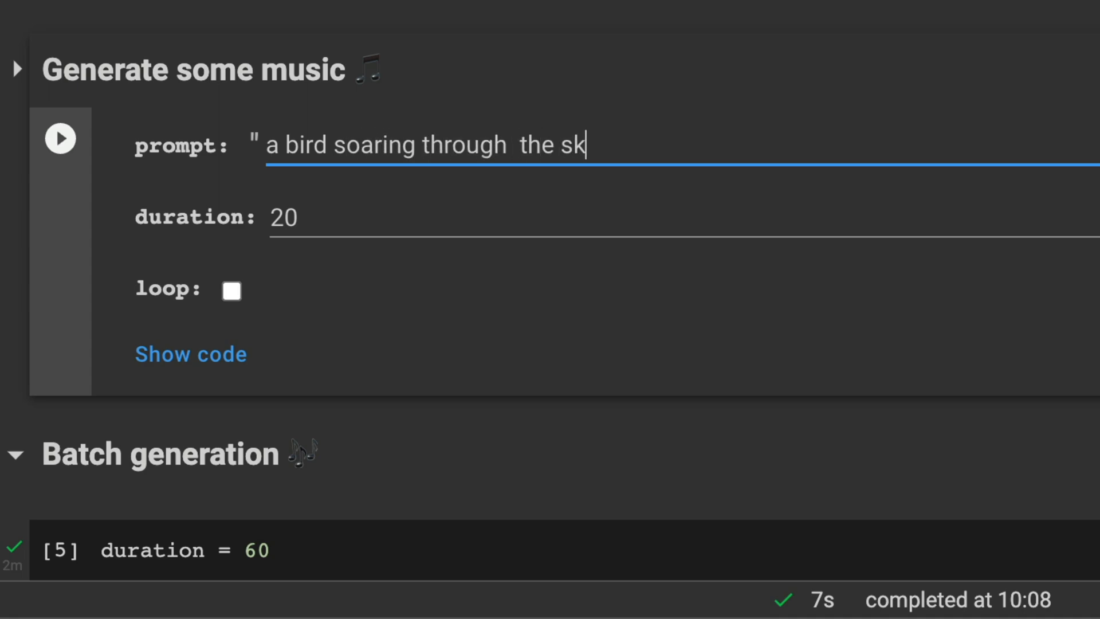
{"action": "type", "text": "y"}
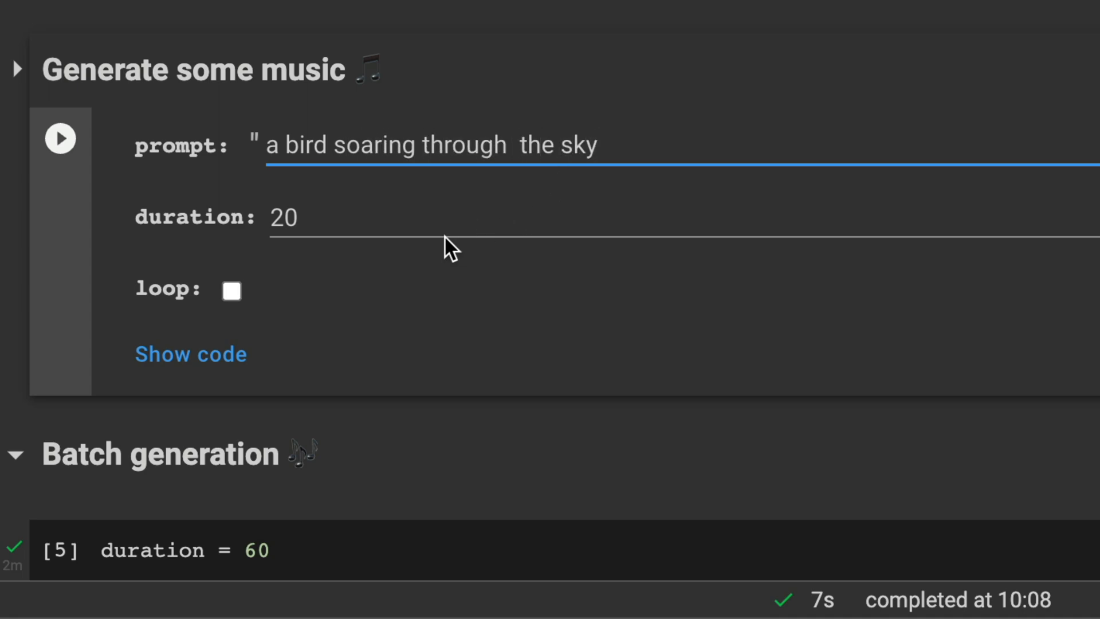
{"action": "mouse_move", "coordinate": [357, 225]}
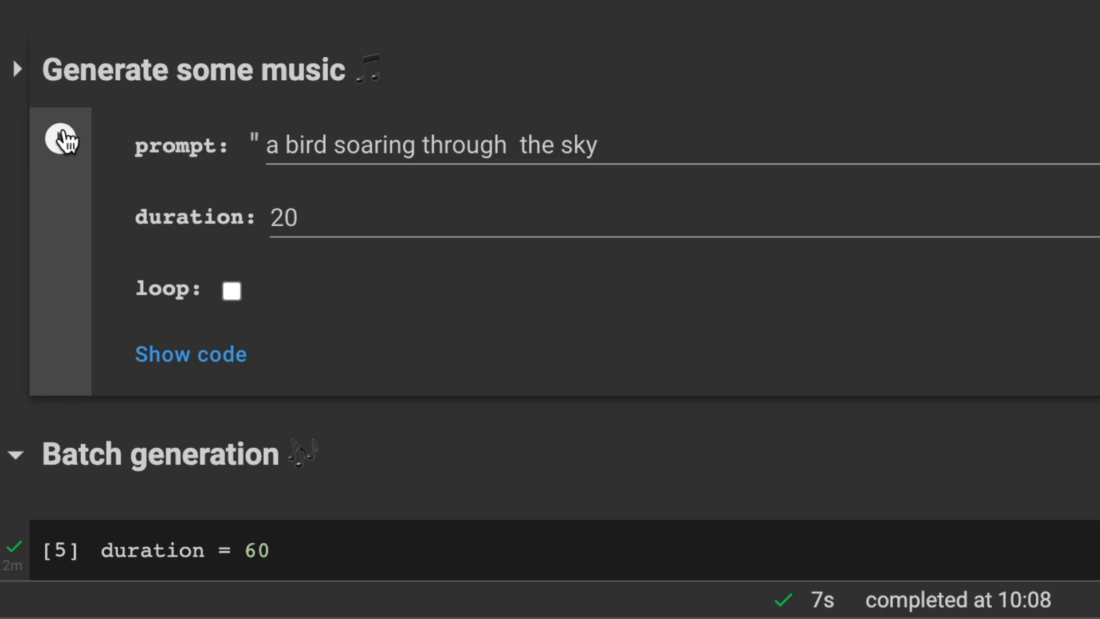
{"action": "left_click", "coordinate": [60, 137]}
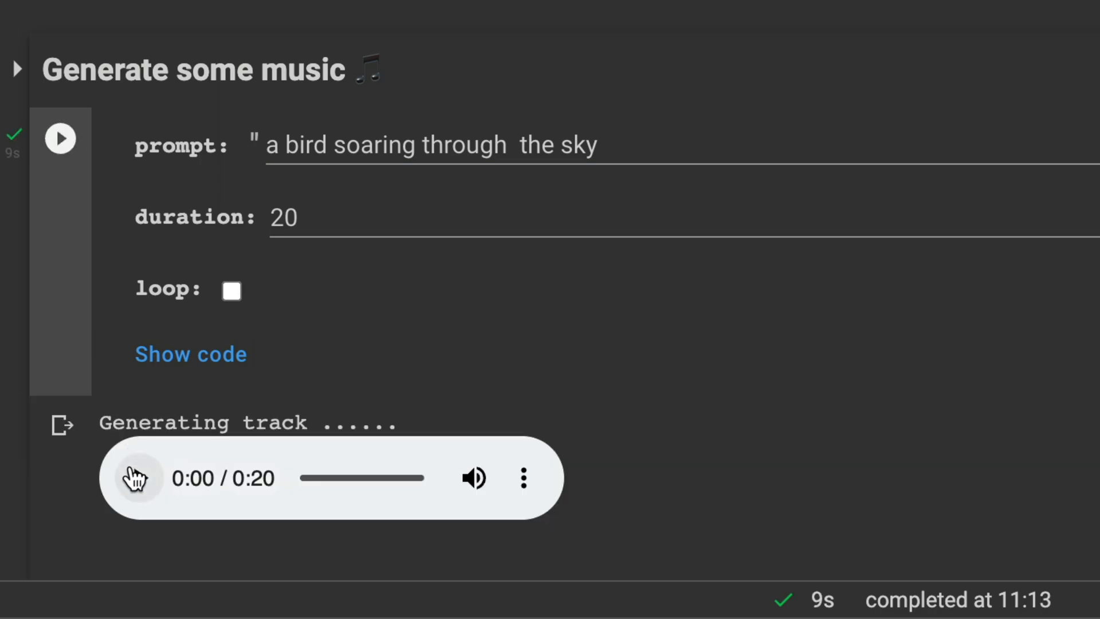
{"action": "left_click", "coordinate": [135, 477]}
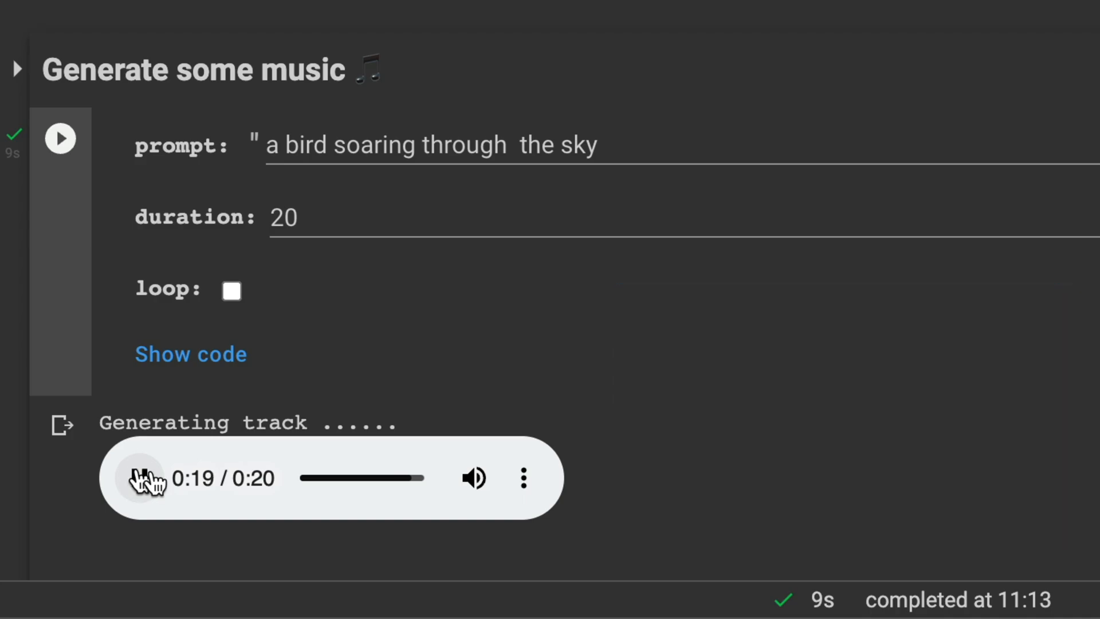
{"action": "left_click", "coordinate": [139, 478]}
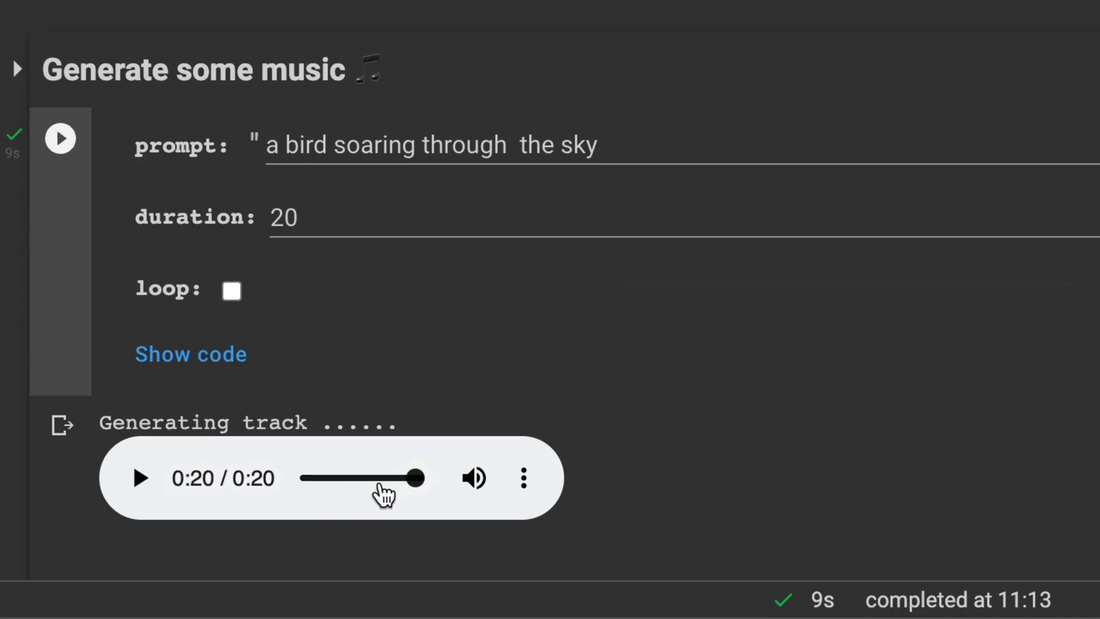
{"action": "mouse_move", "coordinate": [232, 312]}
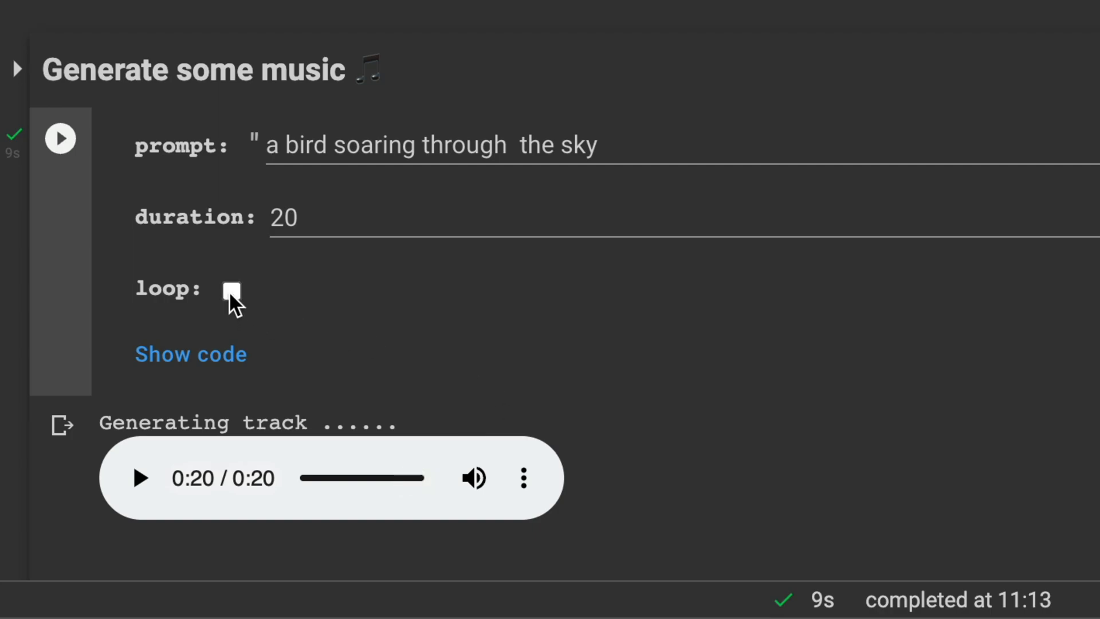
Step: Turn looping on, regenerate the bird-prompt track and play the new 19-second result
{"action": "left_click", "coordinate": [232, 290]}
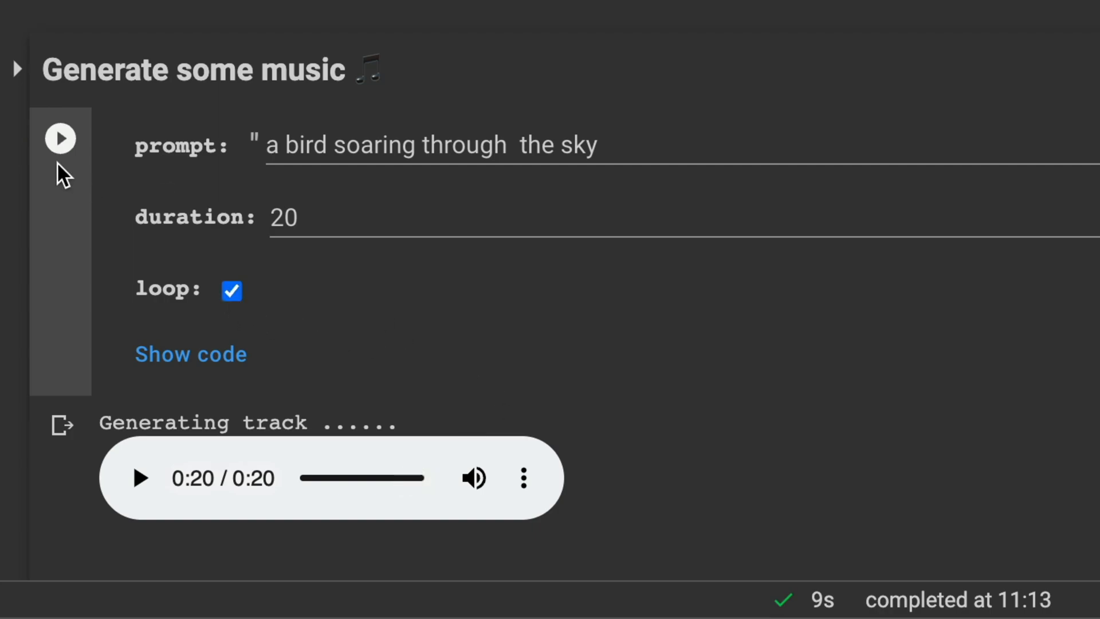
{"action": "left_click", "coordinate": [61, 137]}
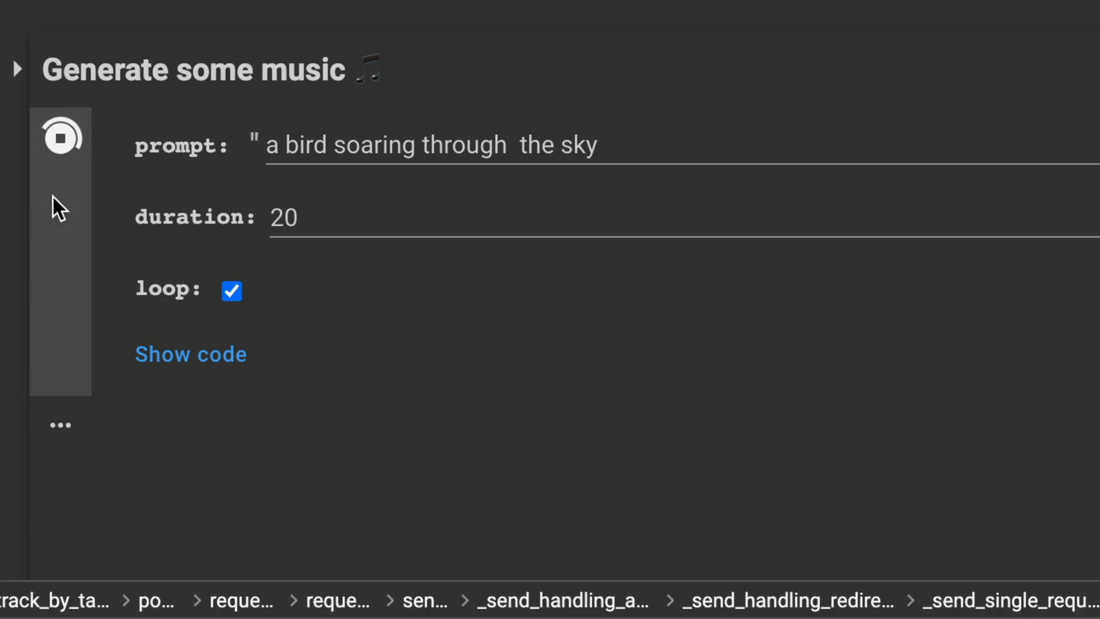
{"action": "left_click", "coordinate": [61, 136]}
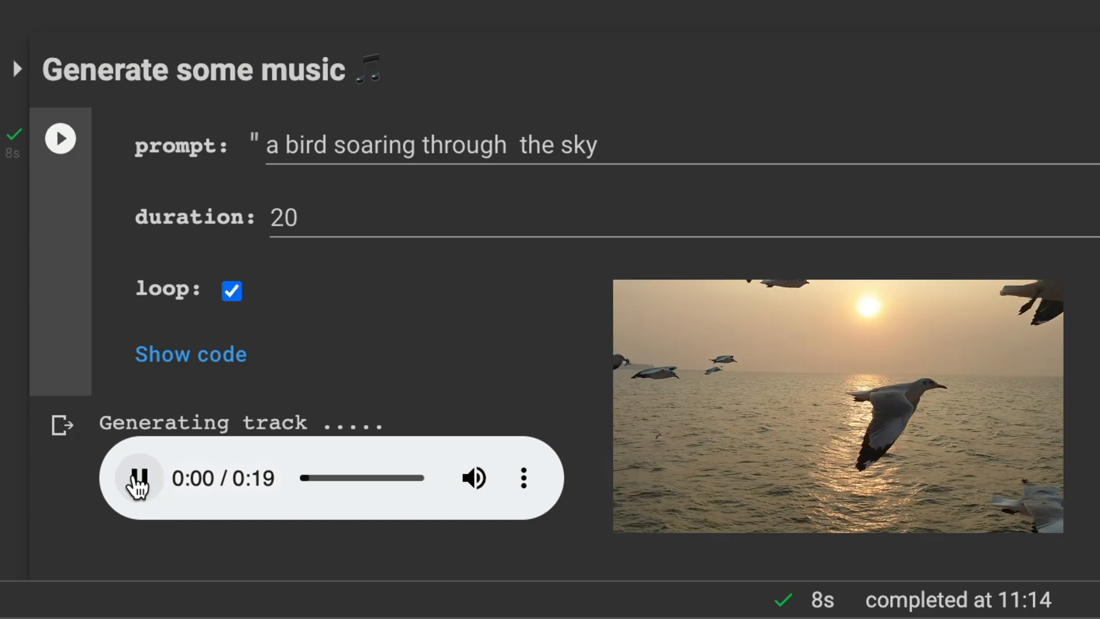
{"action": "left_click", "coordinate": [139, 478]}
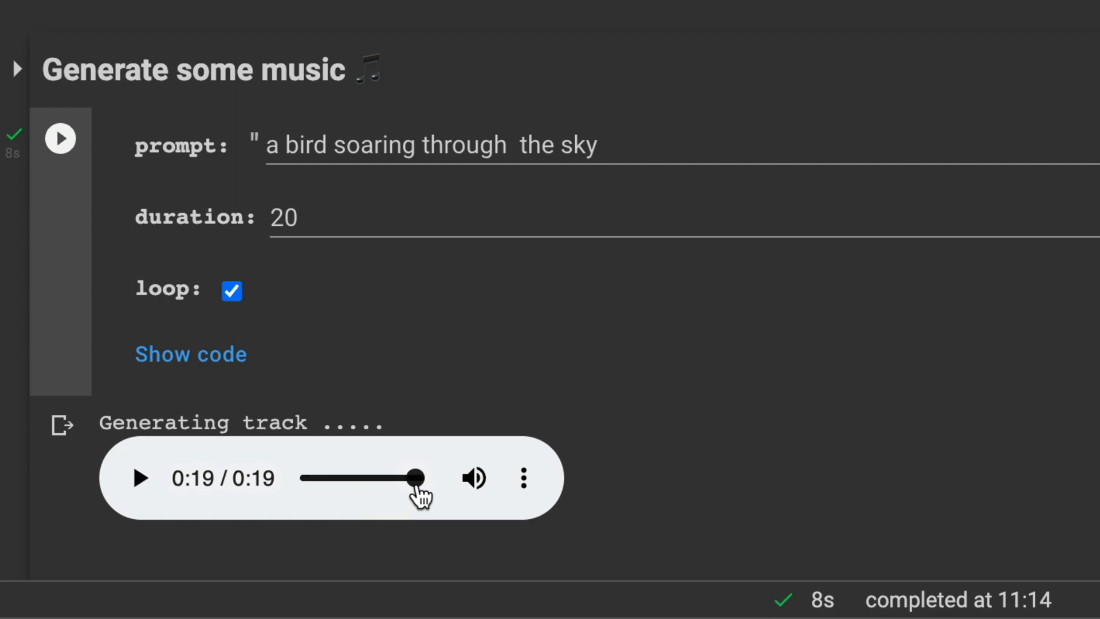
{"action": "mouse_move", "coordinate": [446, 466]}
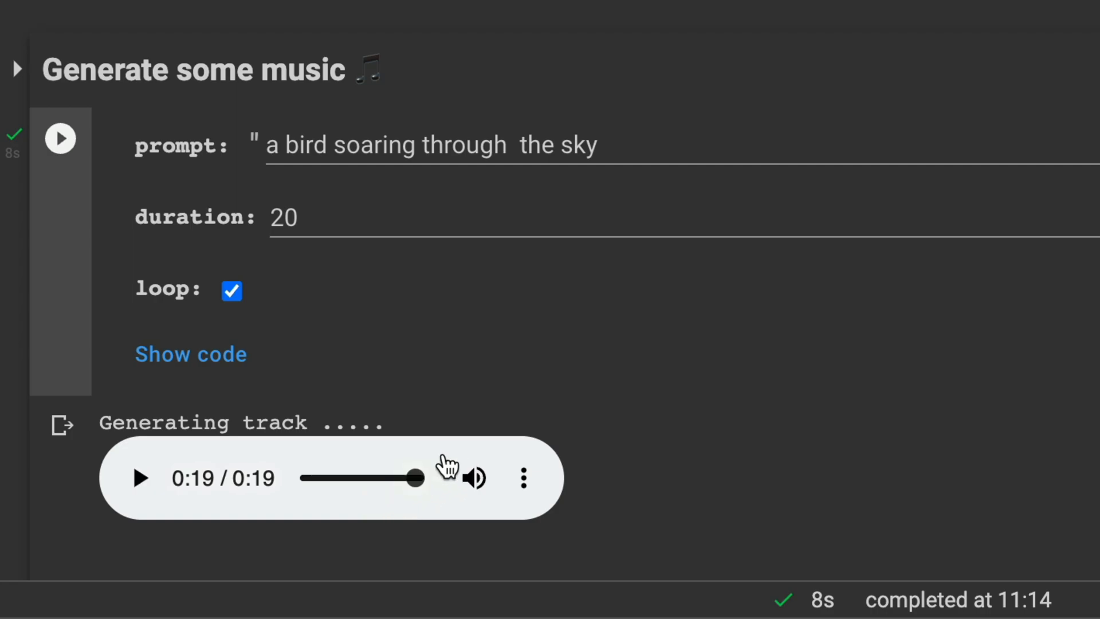
{"action": "mouse_move", "coordinate": [477, 274]}
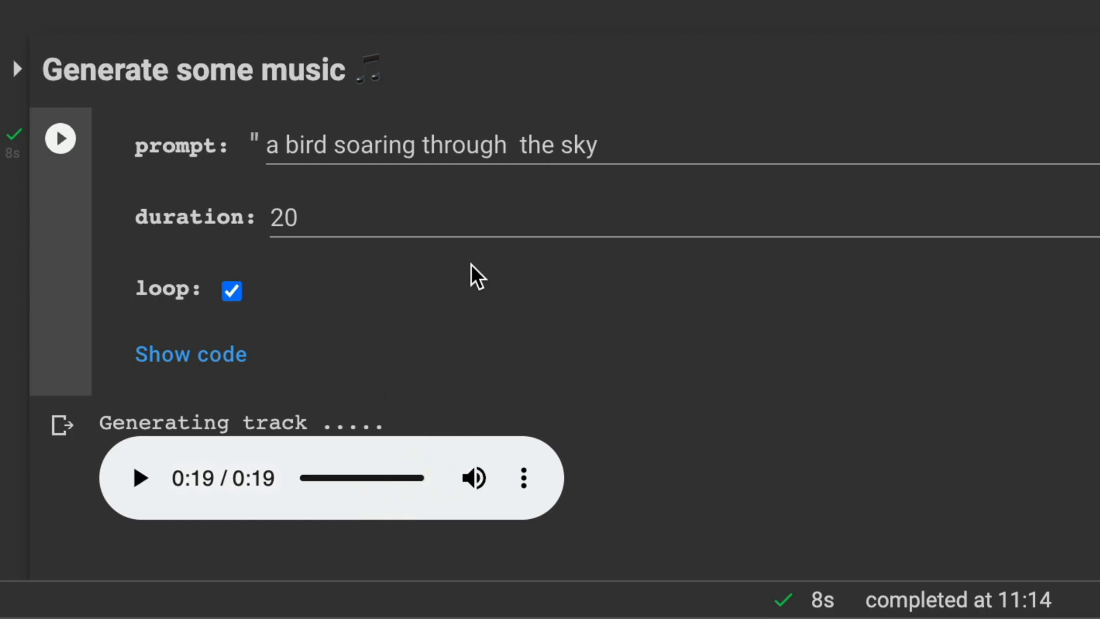
Step: Replace the prompt with "ancient japanese, futuristic, vaporwave", generate a track and play it
{"action": "left_click", "coordinate": [596, 145]}
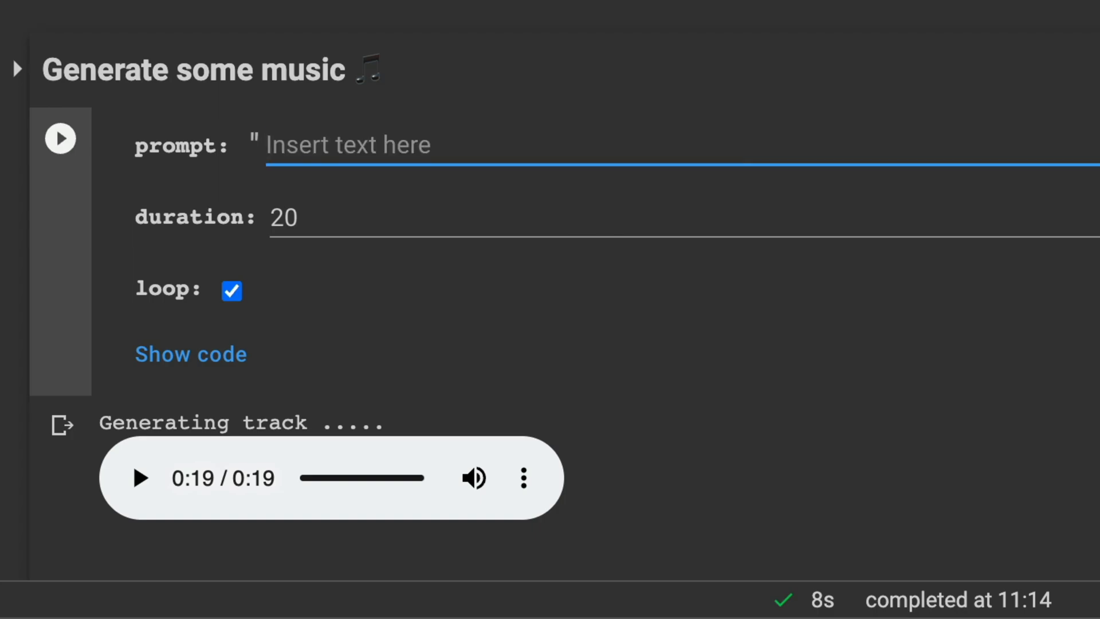
{"action": "type", "text": "a"}
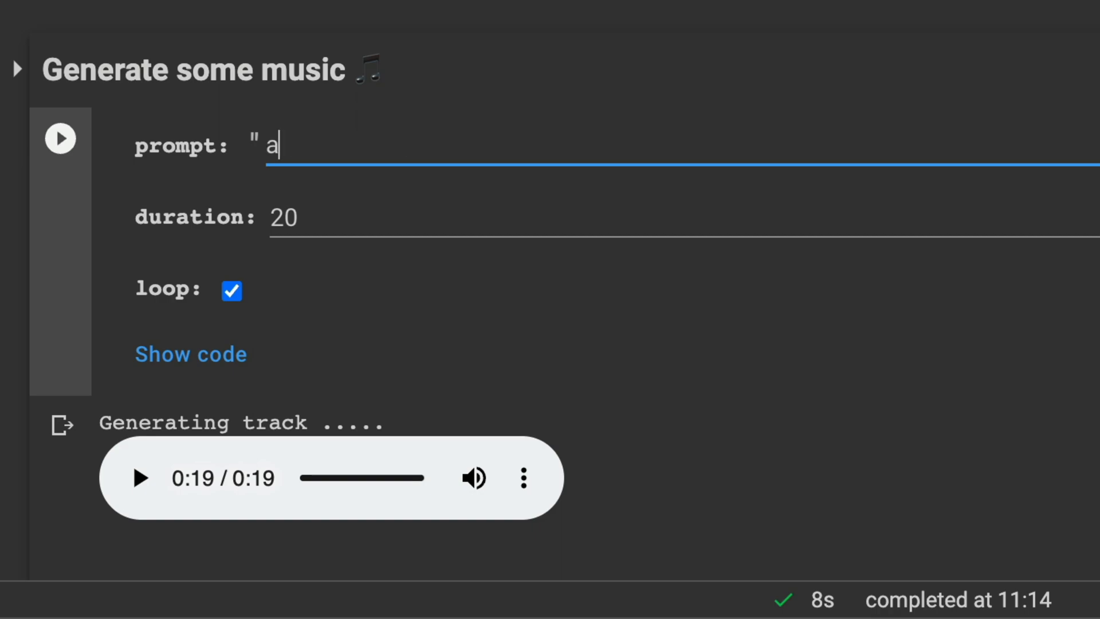
{"action": "type", "text": "ncient ja"}
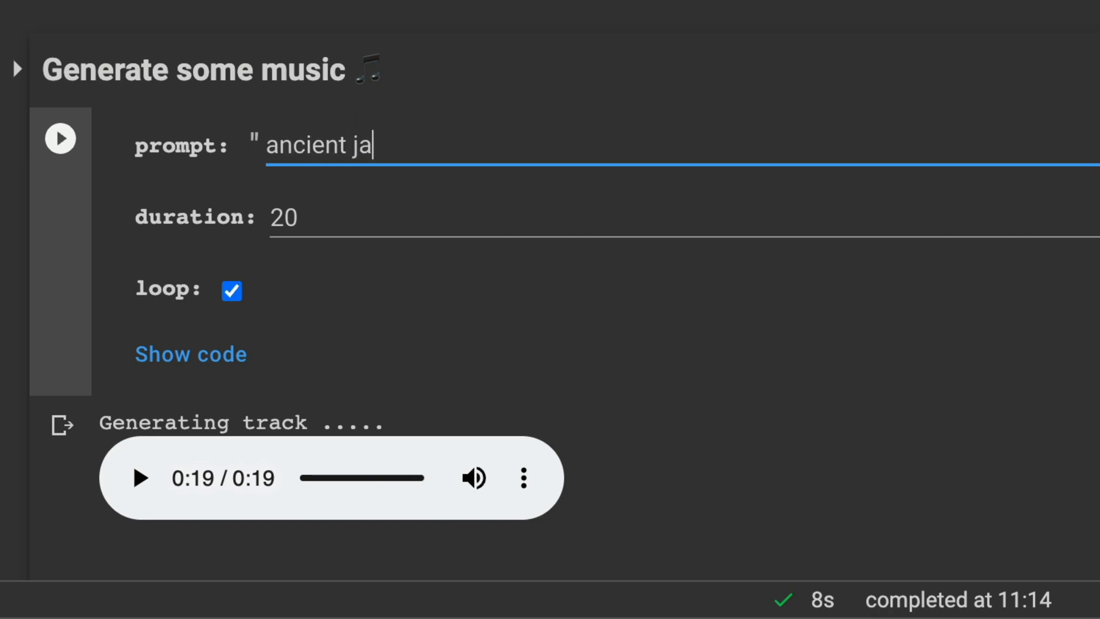
{"action": "type", "text": "panese,"}
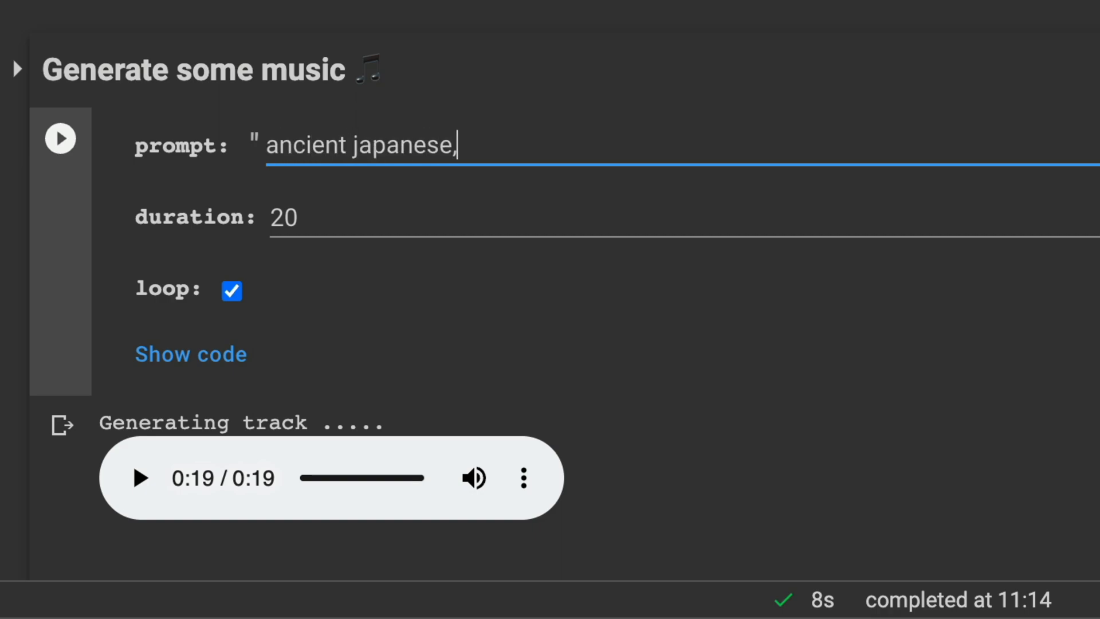
{"action": "type", "text": "futurs"}
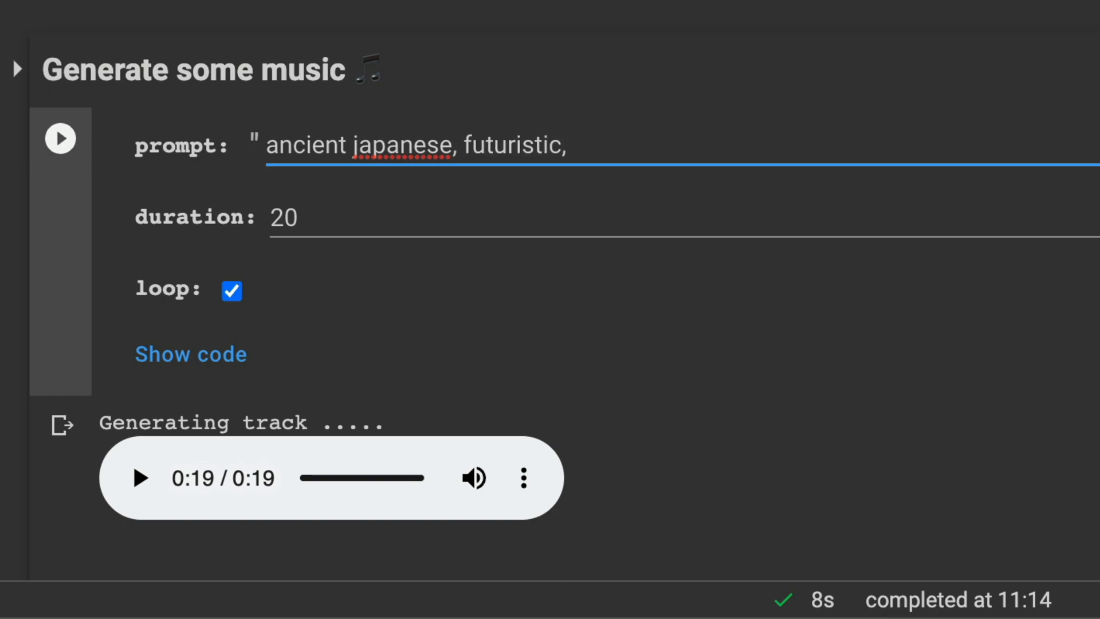
{"action": "type", "text": "vaporwave"}
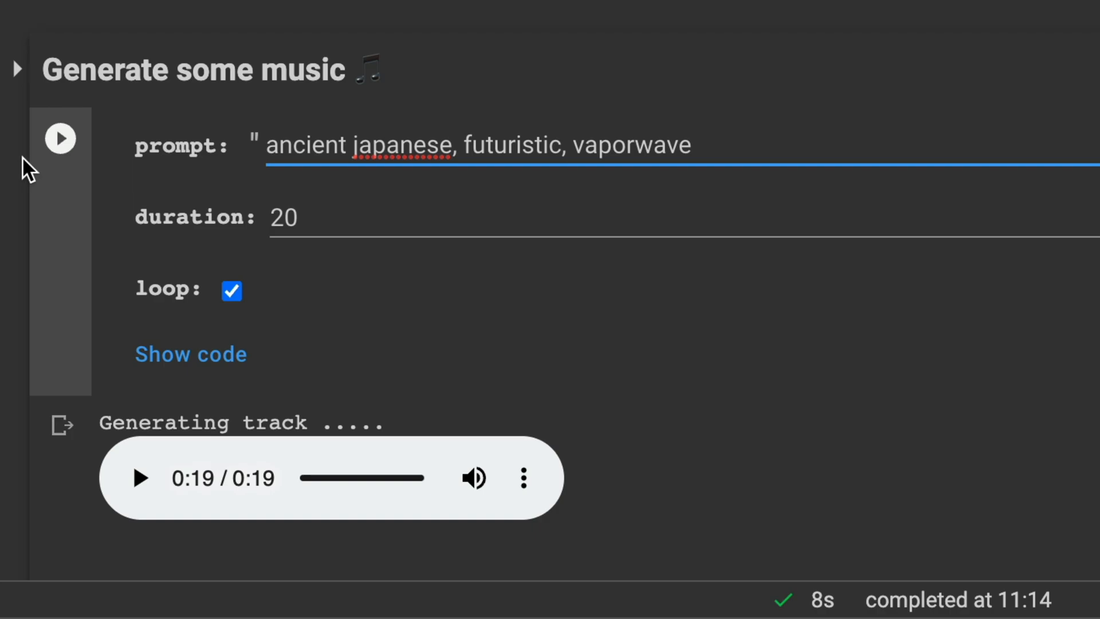
{"action": "left_click", "coordinate": [139, 477]}
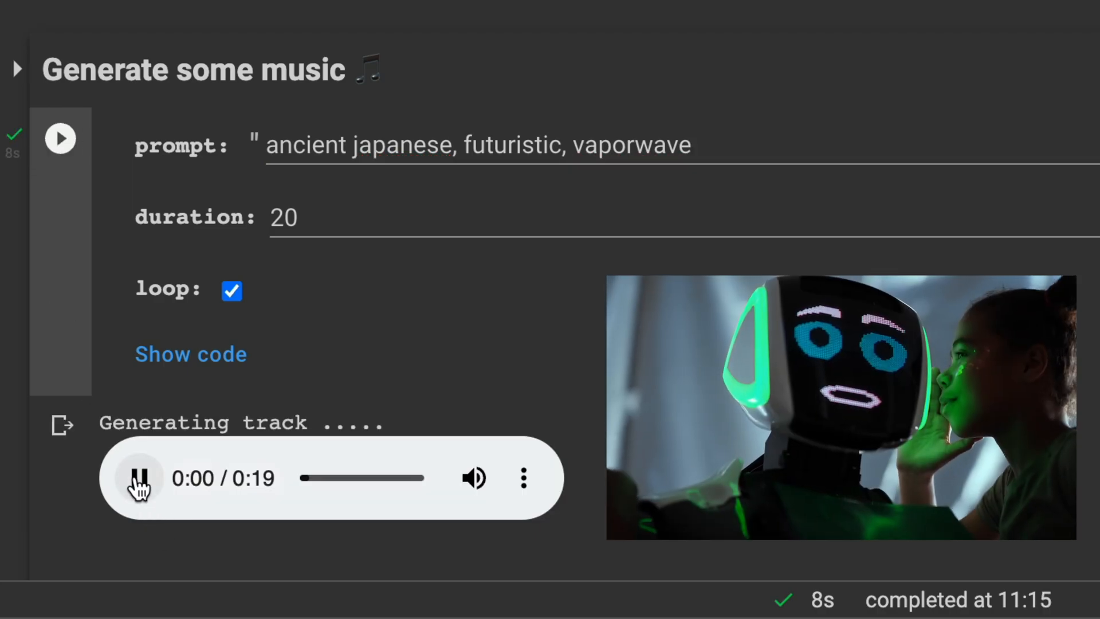
{"action": "left_click", "coordinate": [139, 478]}
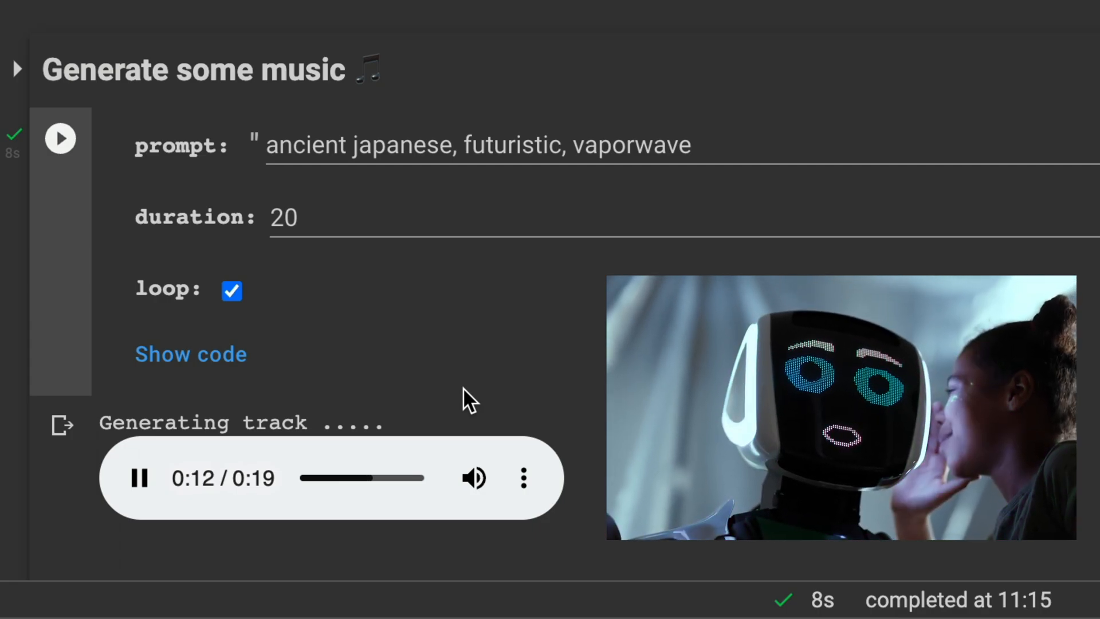
Step: Swap "vaporwave" for "synthwave" in the prompt, regenerate and play the 19-second track
{"action": "double_click", "coordinate": [631, 146]}
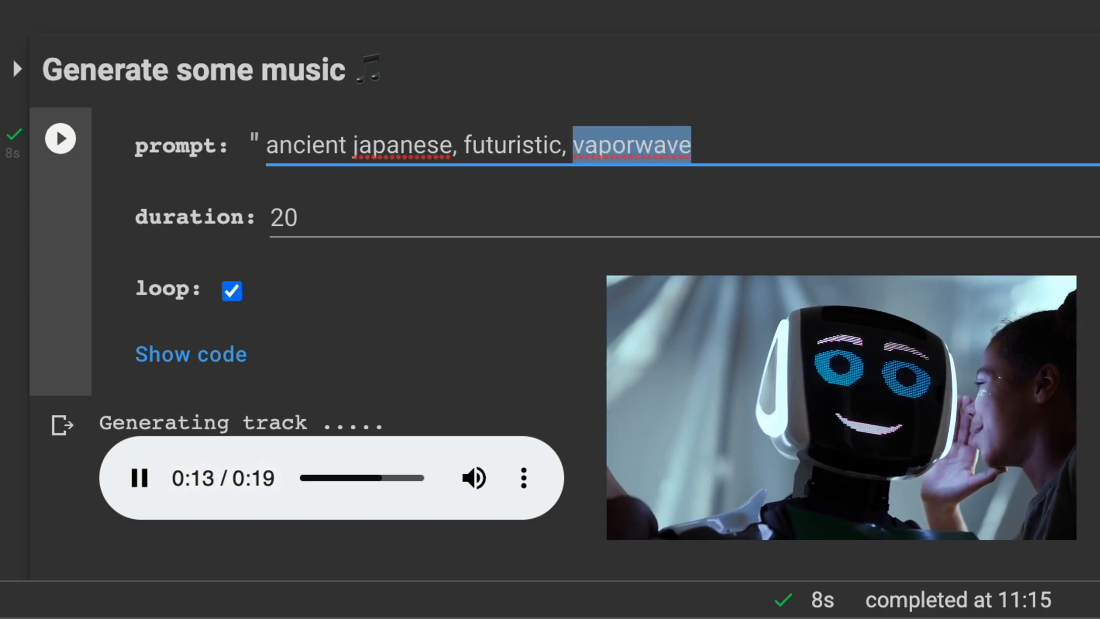
{"action": "type", "text": "synthwave"}
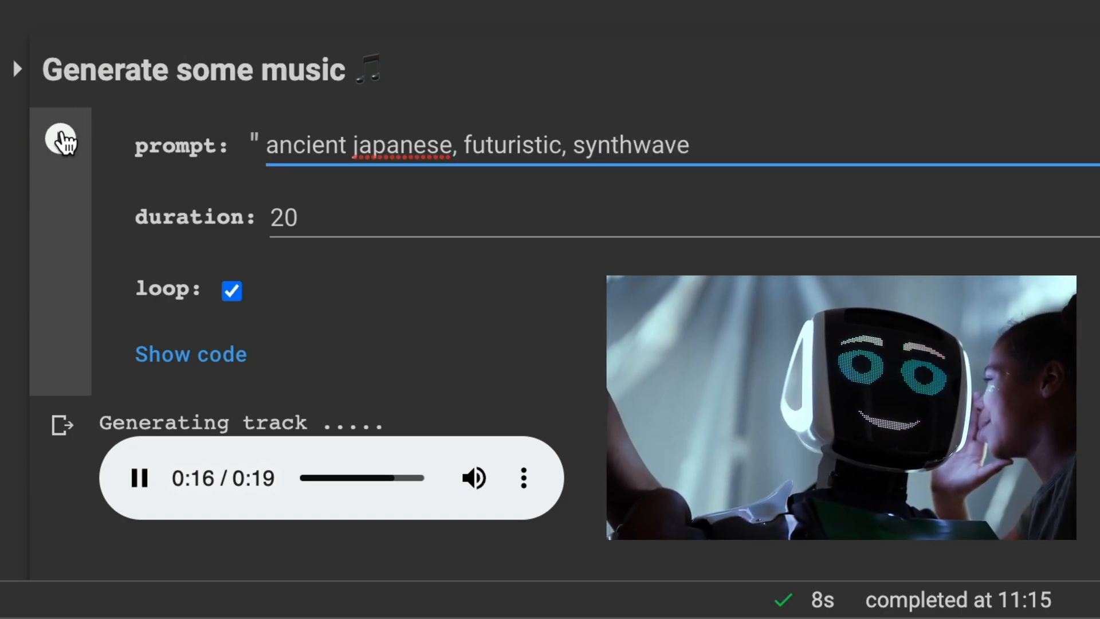
{"action": "left_click", "coordinate": [139, 477]}
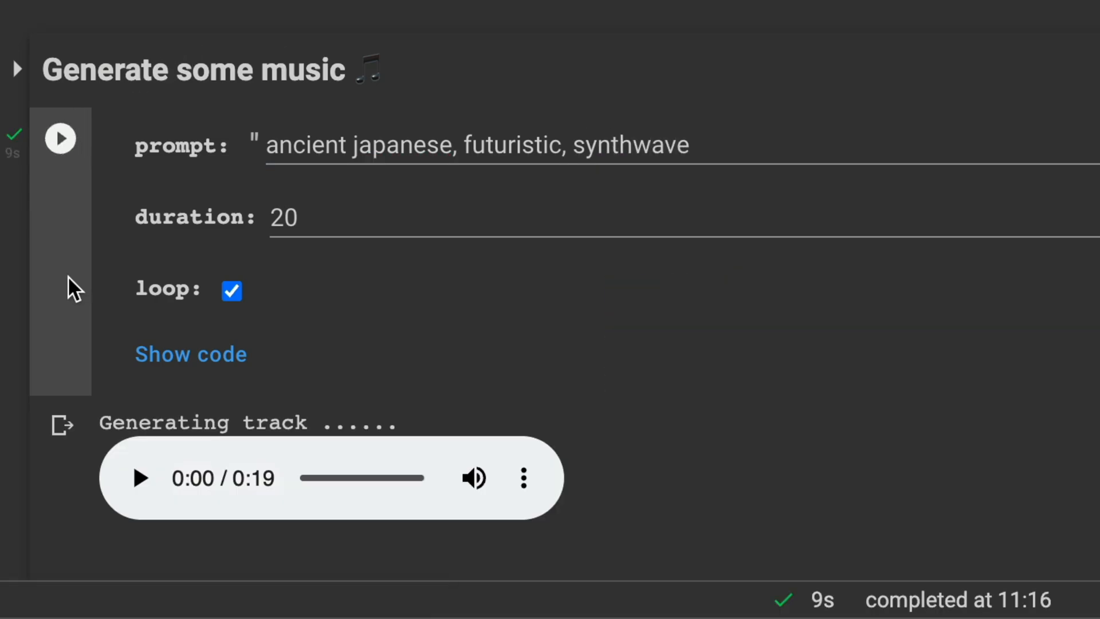
{"action": "left_click", "coordinate": [139, 478]}
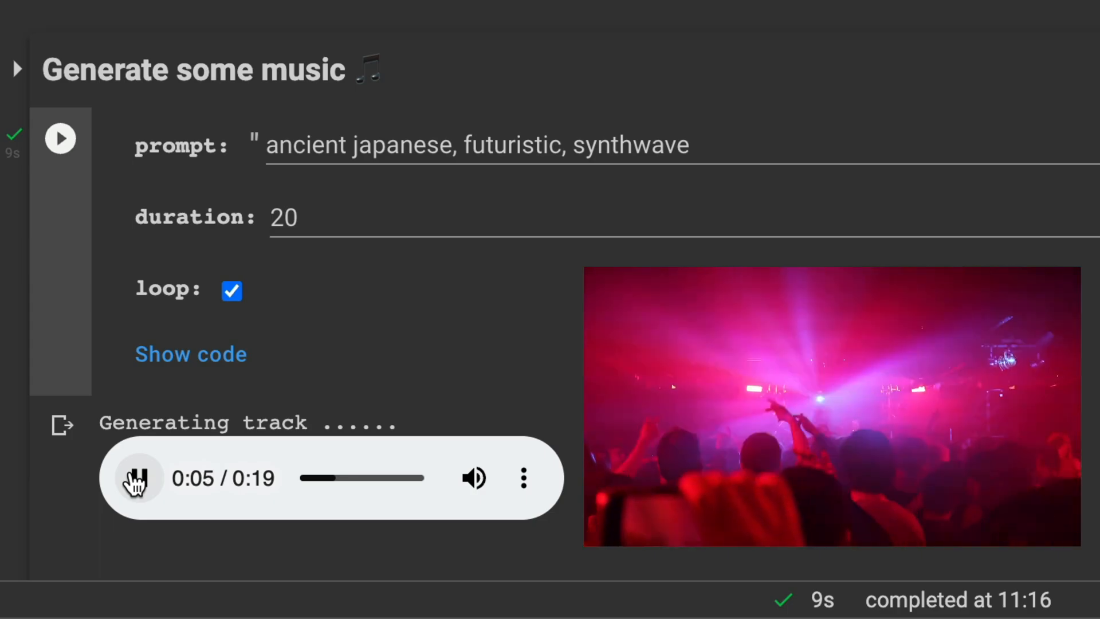
{"action": "left_click", "coordinate": [137, 478]}
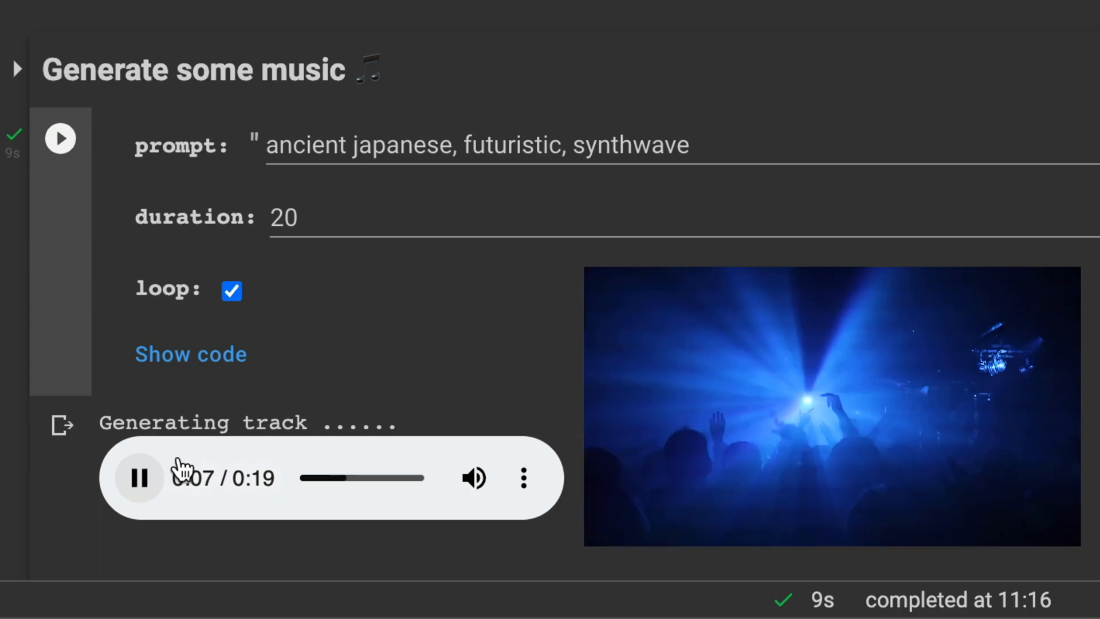
{"action": "mouse_move", "coordinate": [504, 336]}
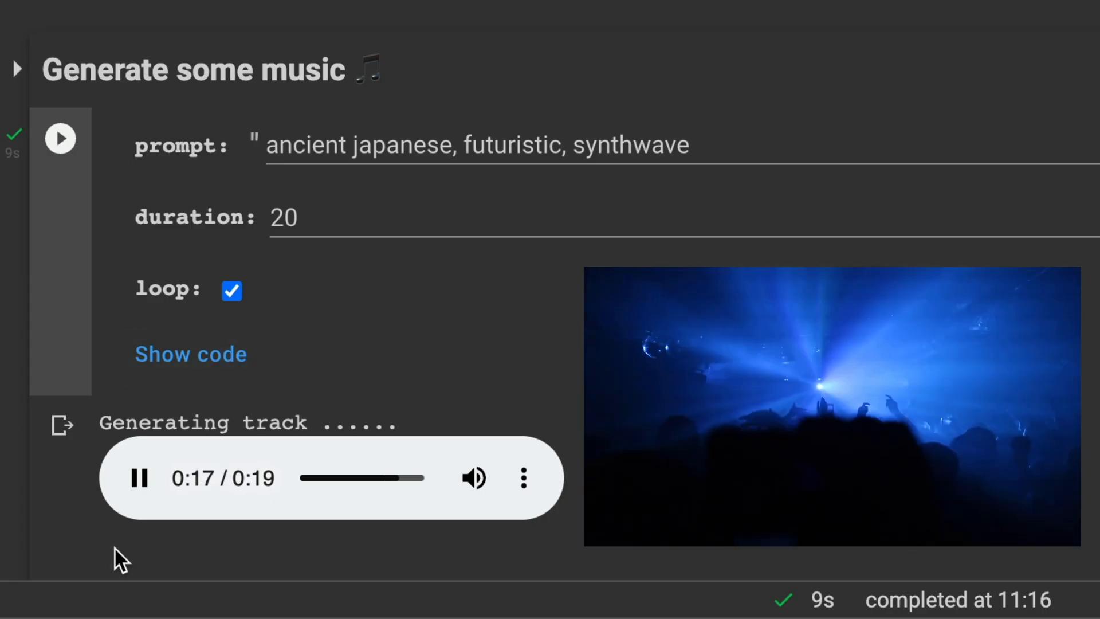
Step: Change the prompt to "calm lofi hiphop", generate a 20-second track and listen to it
{"action": "left_click", "coordinate": [231, 290]}
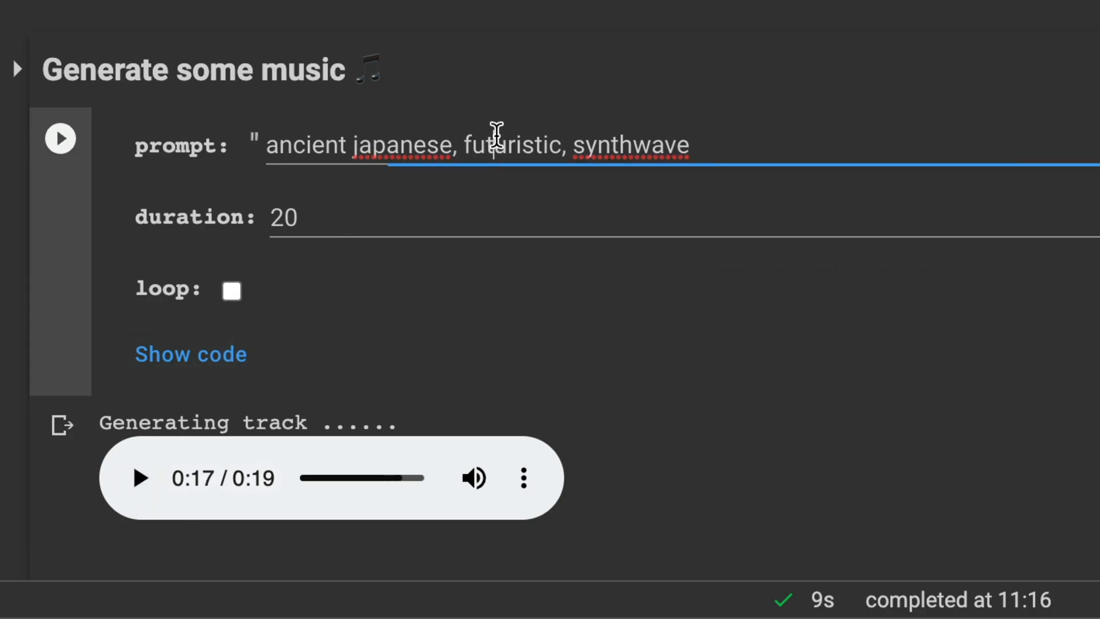
{"action": "type", "text": "ca"}
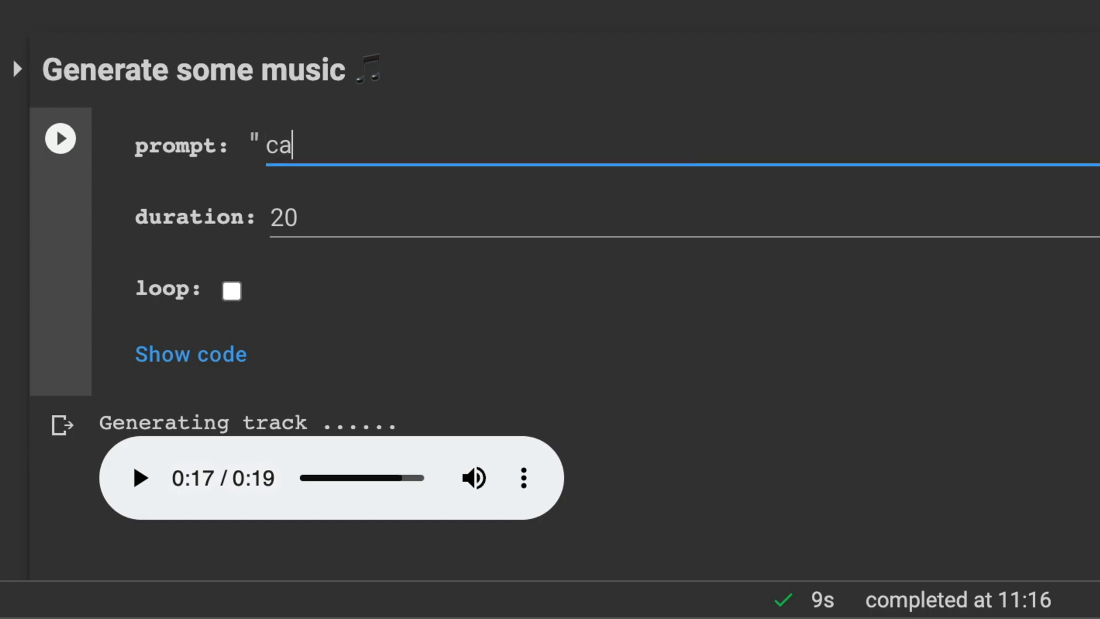
{"action": "type", "text": "lm lofi"}
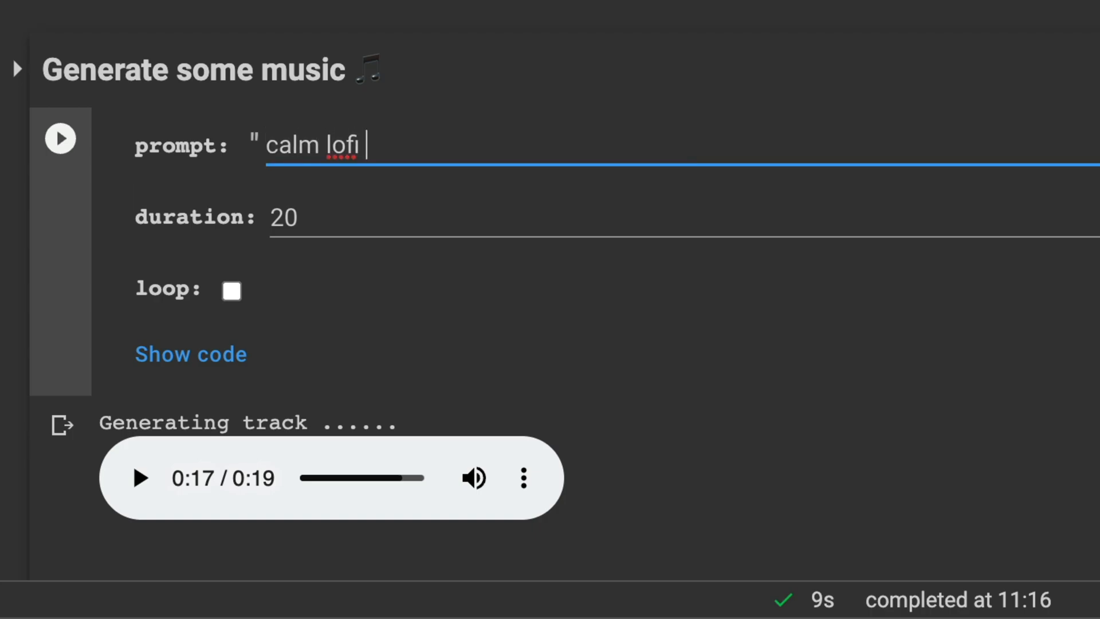
{"action": "type", "text": "hiphop"}
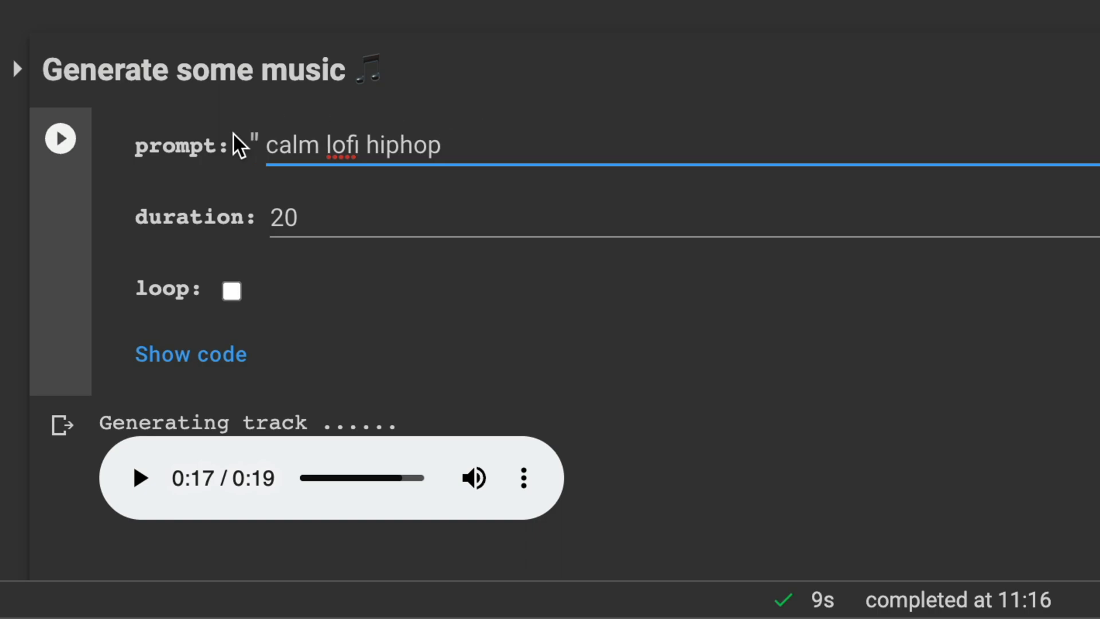
{"action": "left_click", "coordinate": [59, 138]}
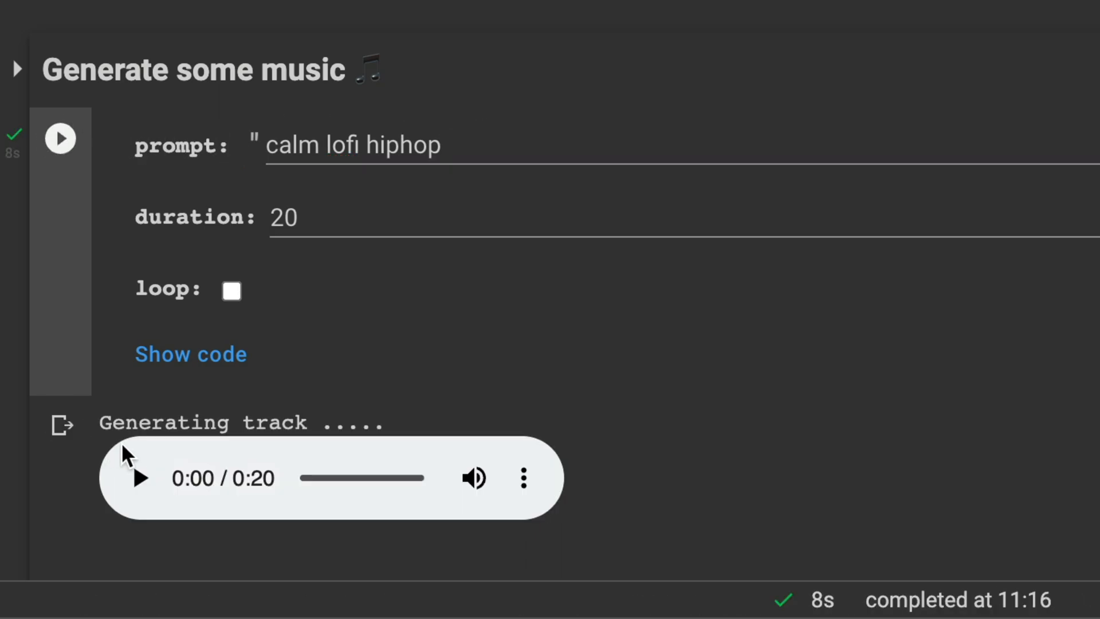
{"action": "left_click", "coordinate": [137, 478]}
{"action": "type", "text": "60"}
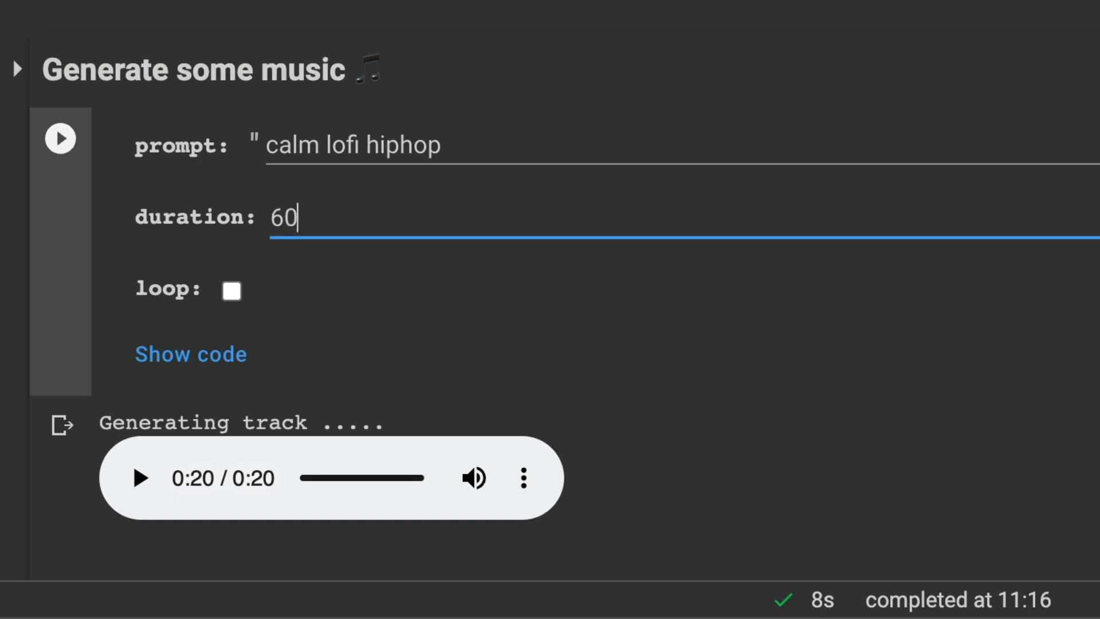
Step: With duration 60 and loop on, regenerate the calm lofi hiphop track and play the one-minute result
{"action": "left_click", "coordinate": [230, 290]}
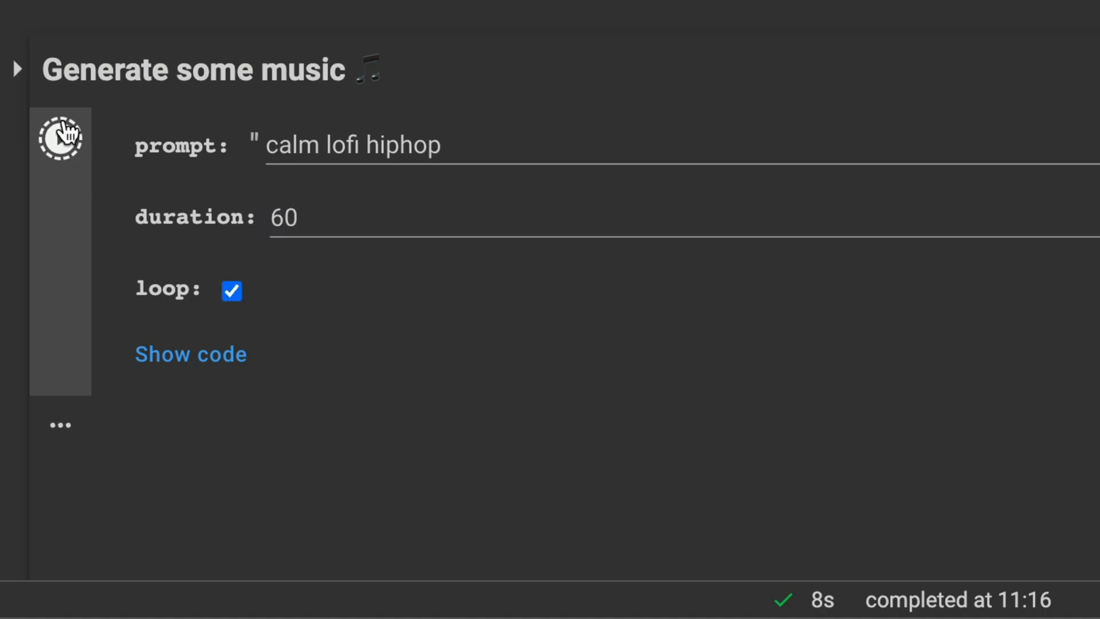
{"action": "left_click", "coordinate": [59, 138]}
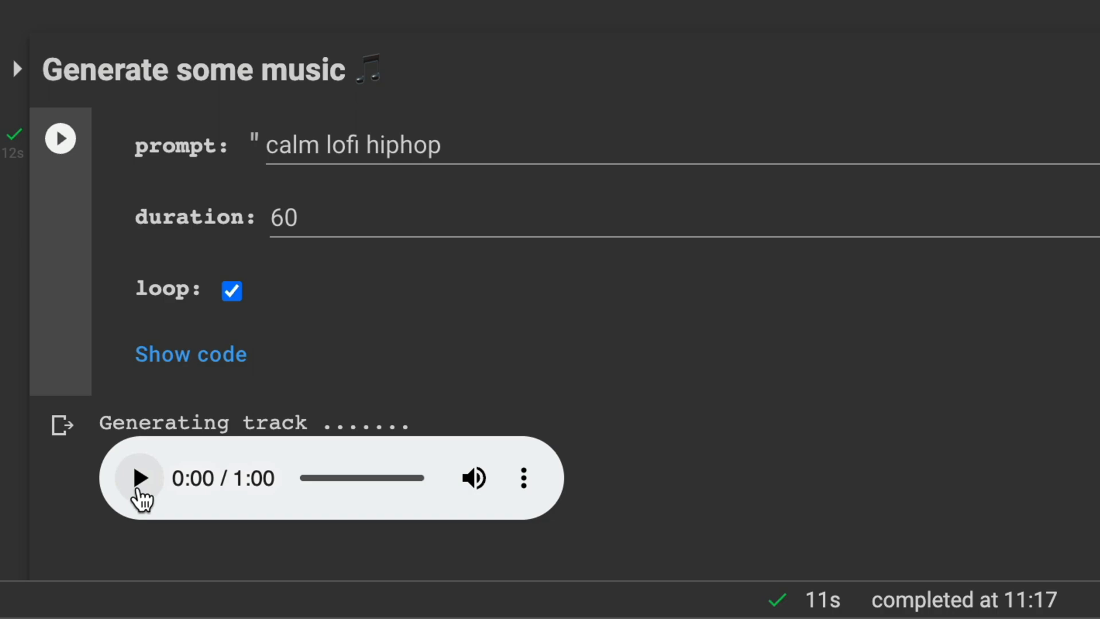
{"action": "left_click", "coordinate": [139, 479]}
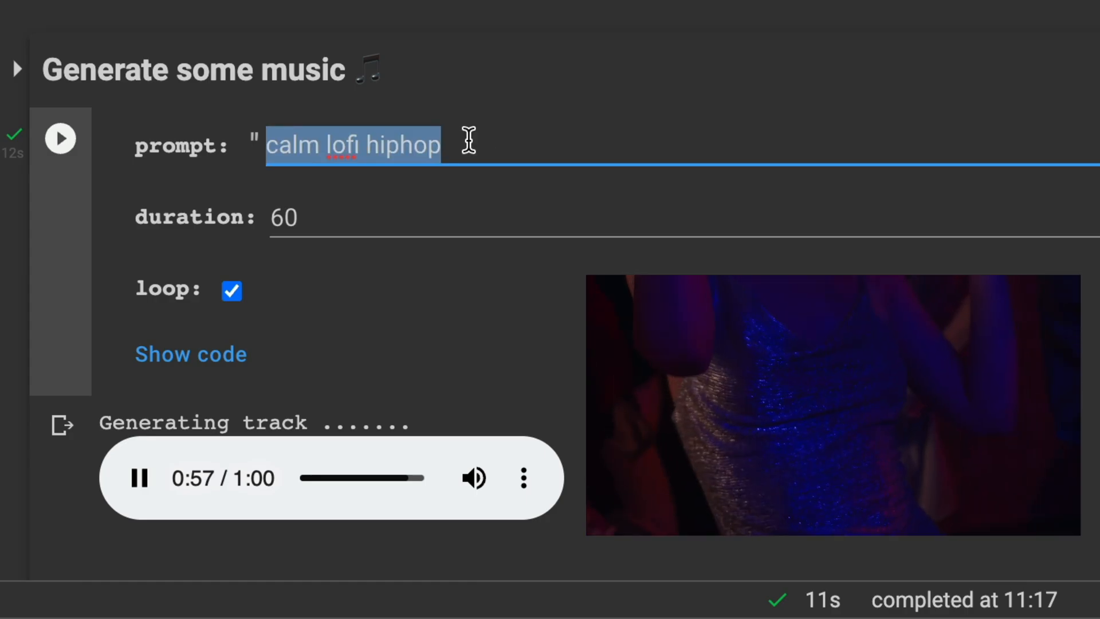
Step: Enter the prompt "postapocalyptic, calm, ambience, rainy" and play its 59-second generated track
{"action": "type", "text": "posta"}
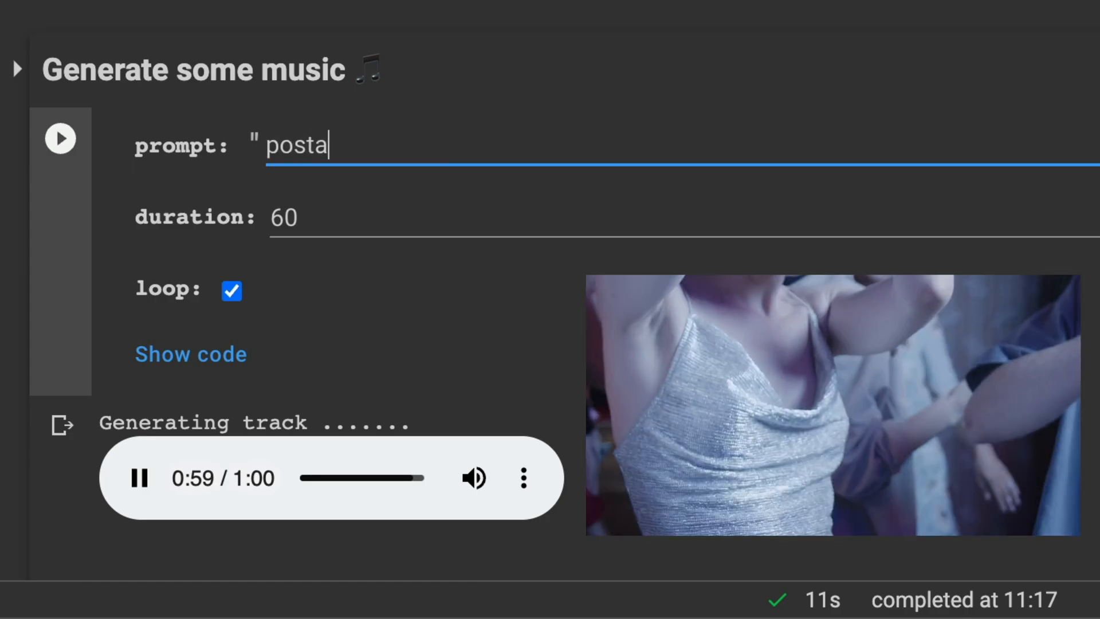
{"action": "type", "text": "pocal"}
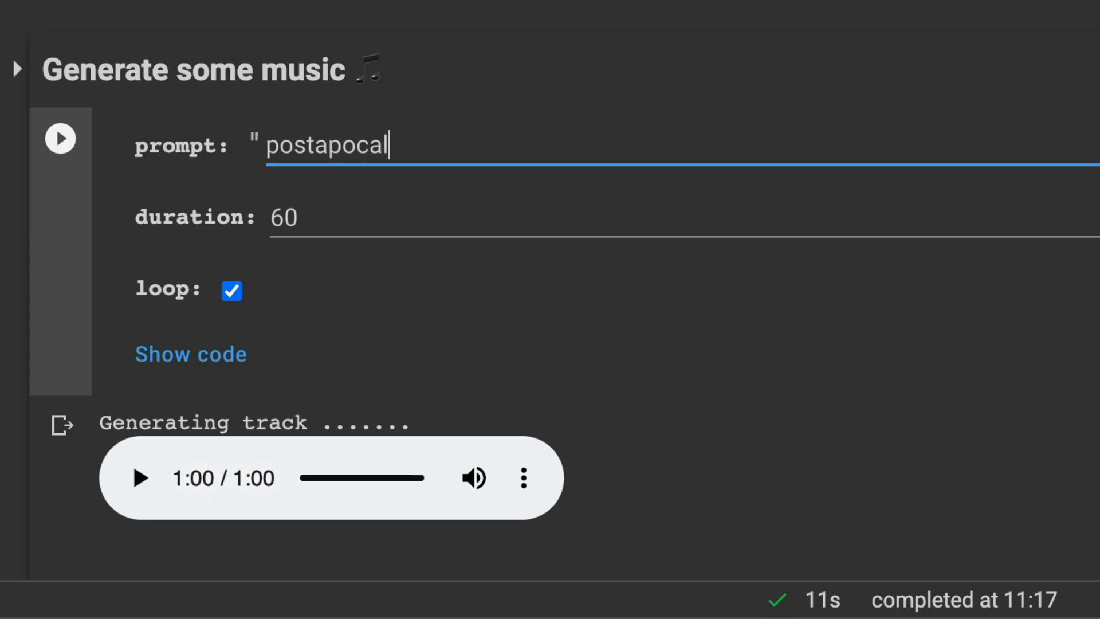
{"action": "type", "text": "yptic,"}
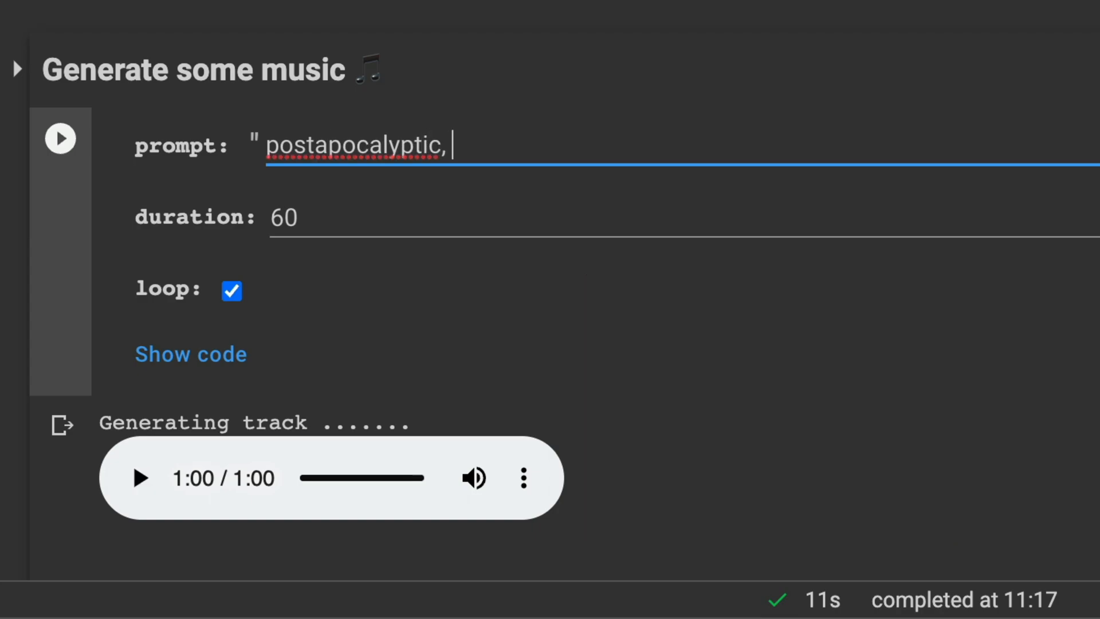
{"action": "type", "text": "calm"}
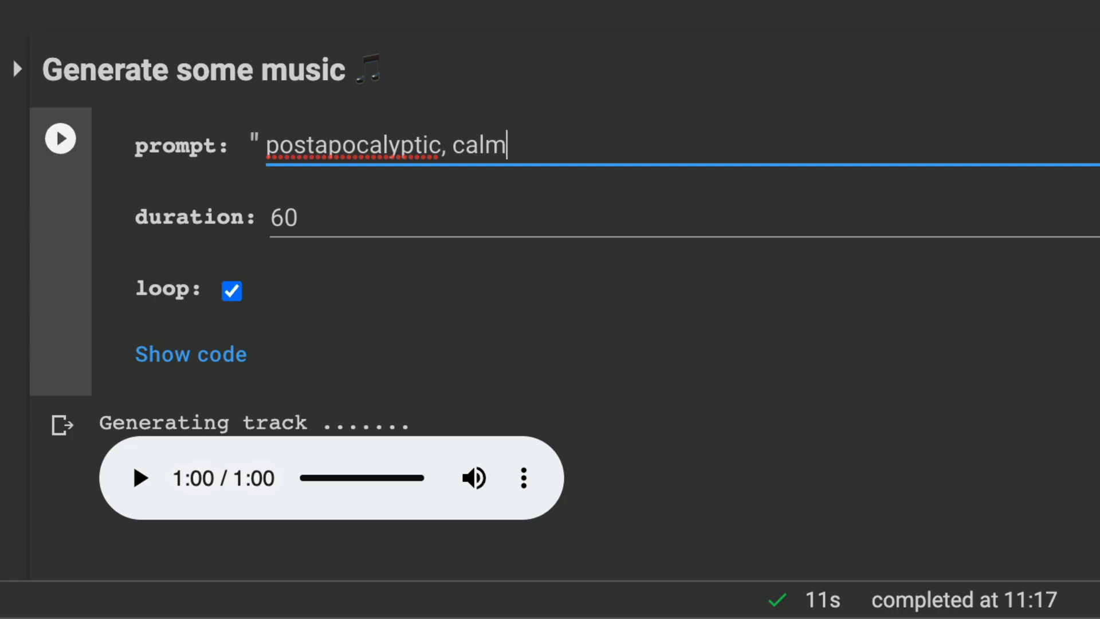
{"action": "type", "text": ", am"}
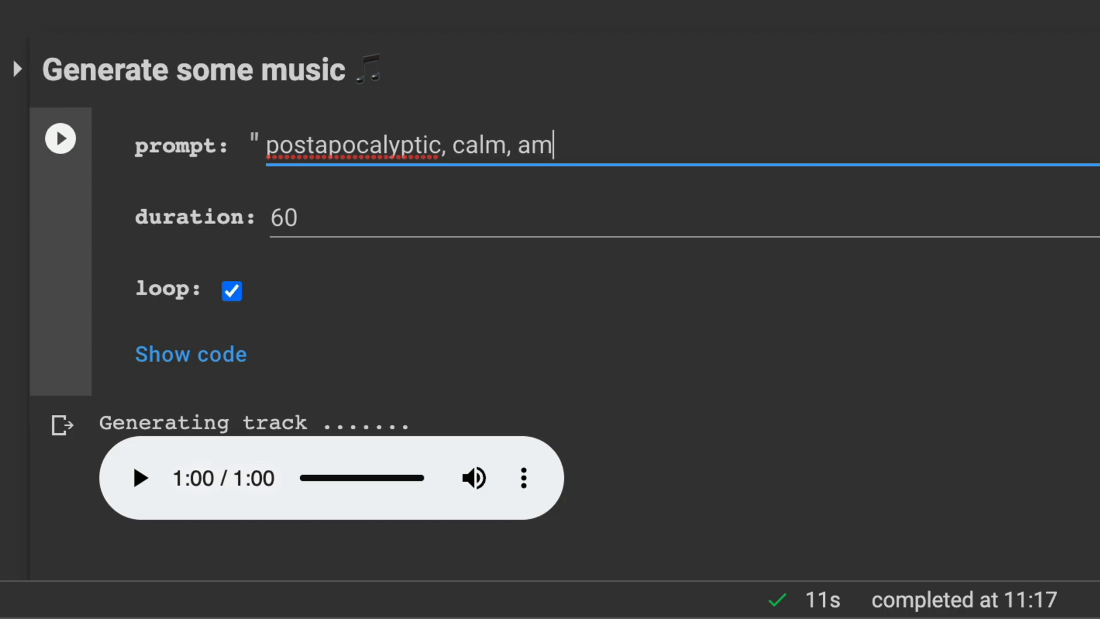
{"action": "type", "text": "bience,"}
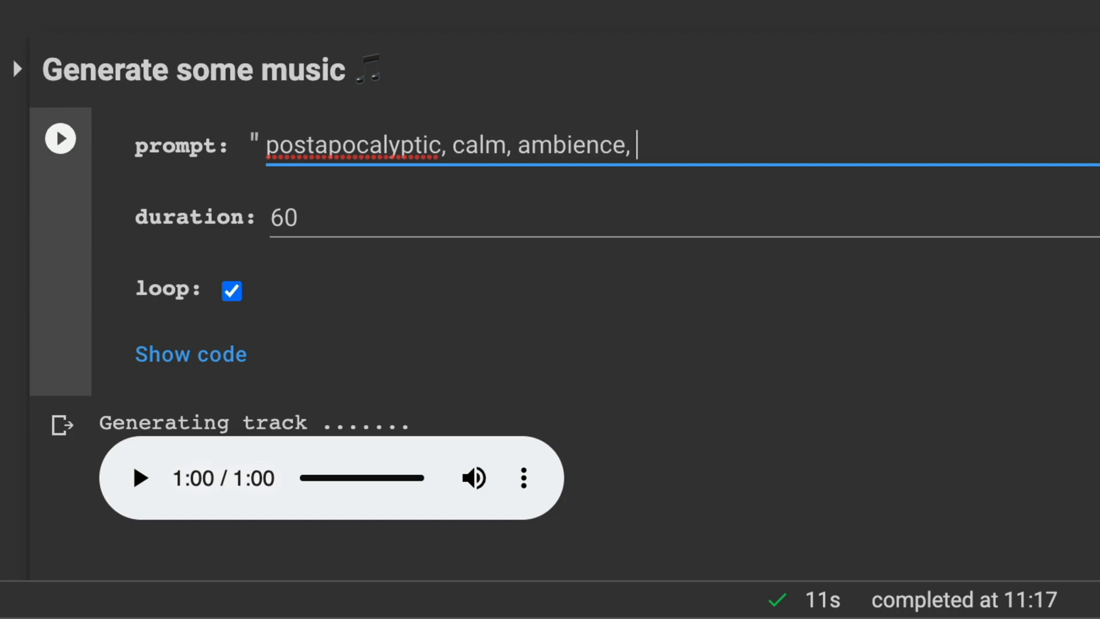
{"action": "type", "text": "rainy"}
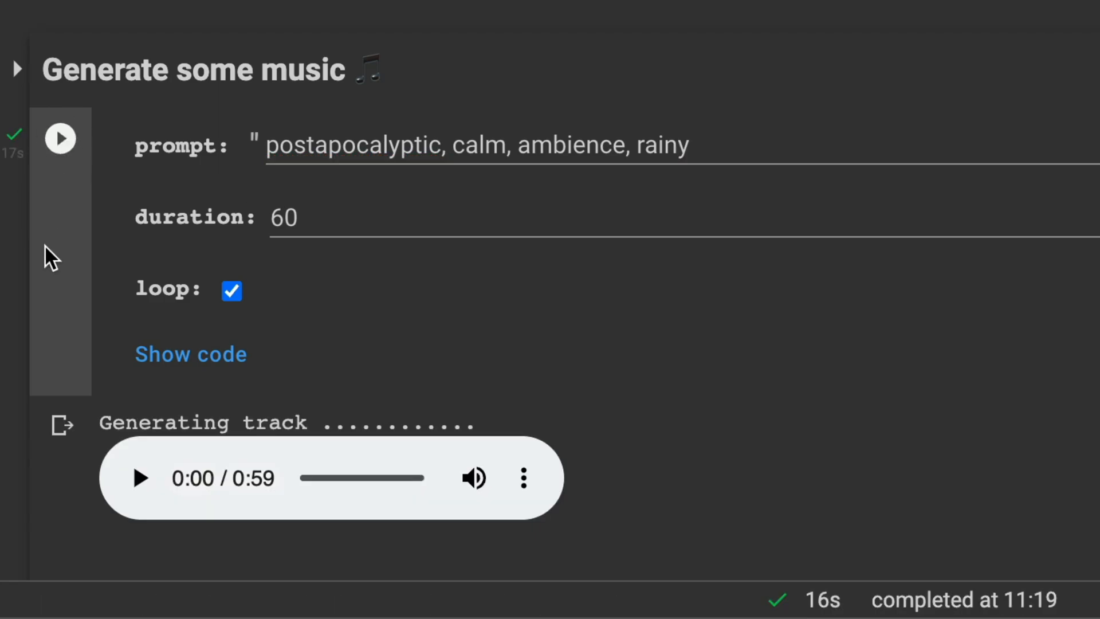
{"action": "left_click", "coordinate": [138, 477]}
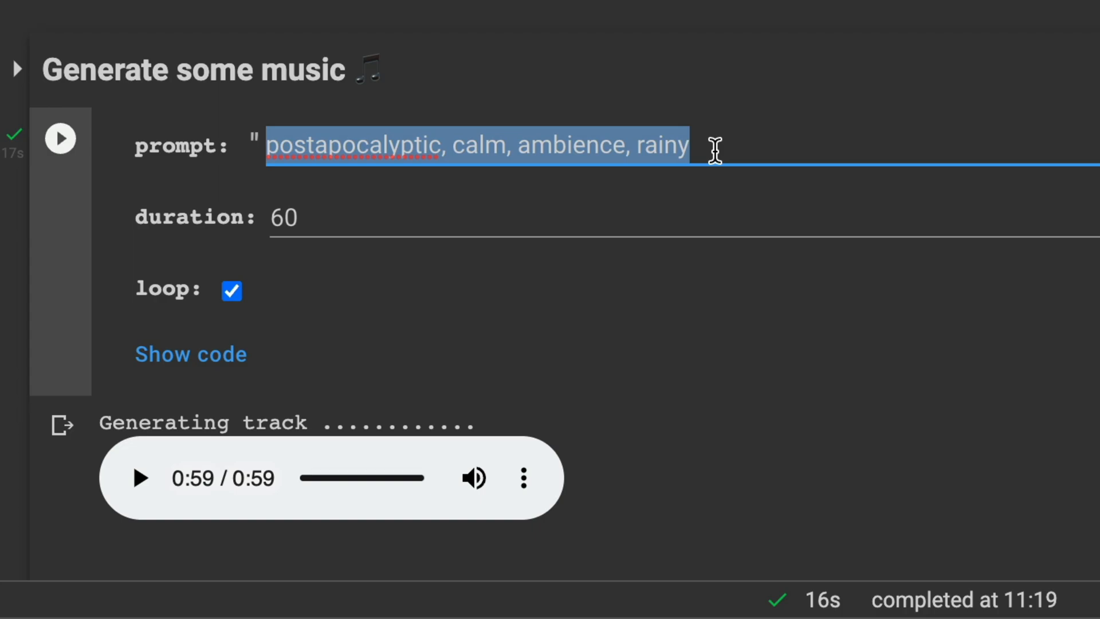
Step: Enter "hans zimmer - cornfield chase, interstellar", generate a one-minute track and play it
{"action": "type", "text": "han"}
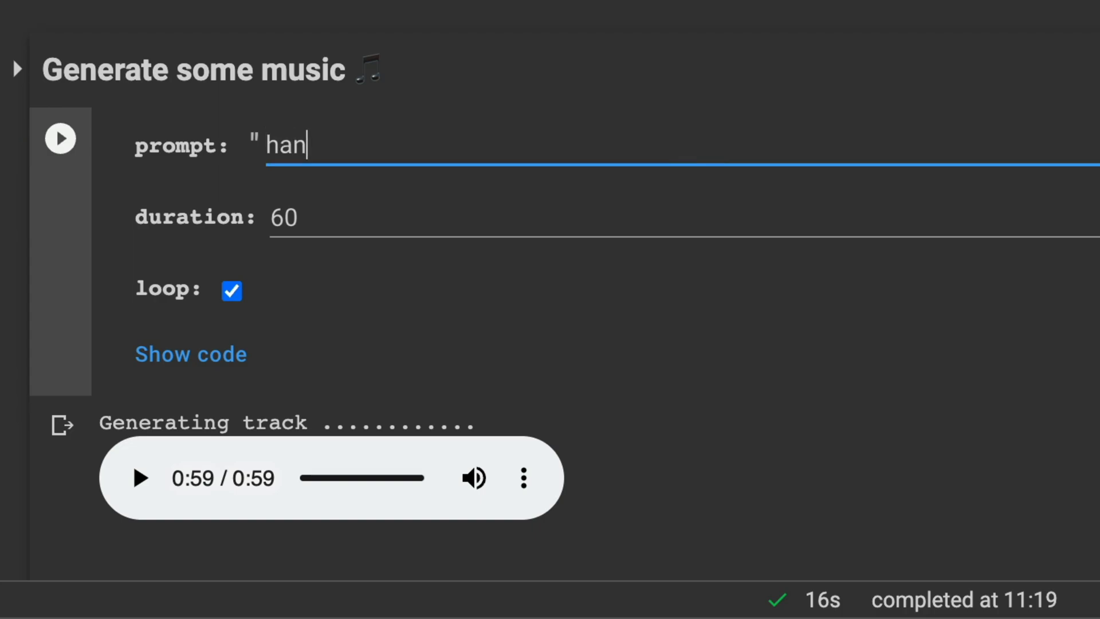
{"action": "type", "text": "s zimmer - cornfield c"}
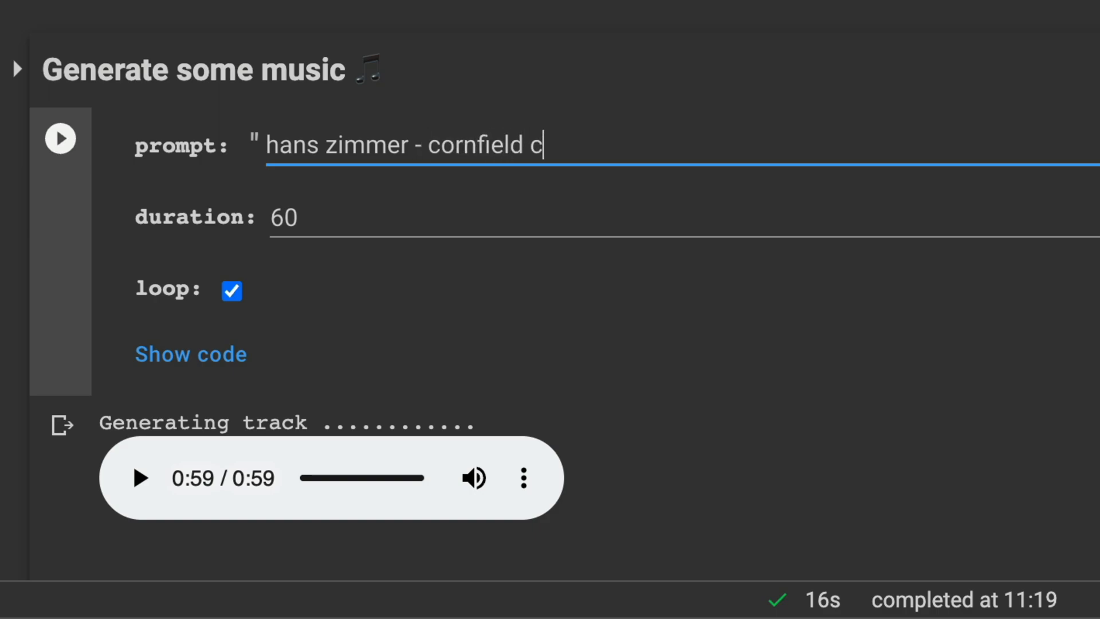
{"action": "type", "text": "hase, interstellar"}
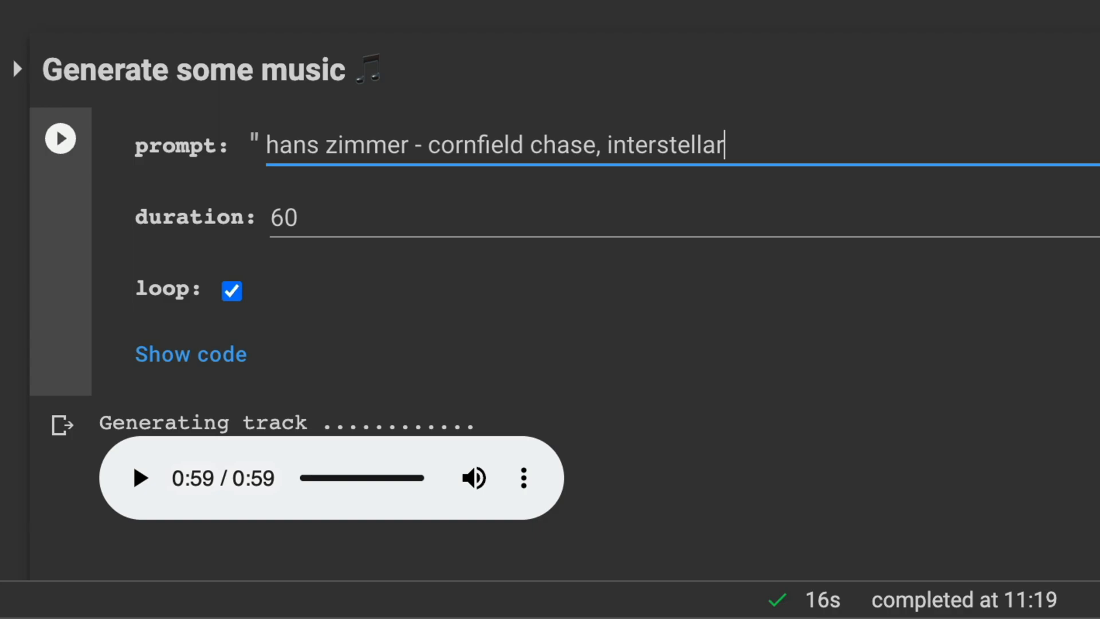
{"action": "left_click", "coordinate": [61, 138]}
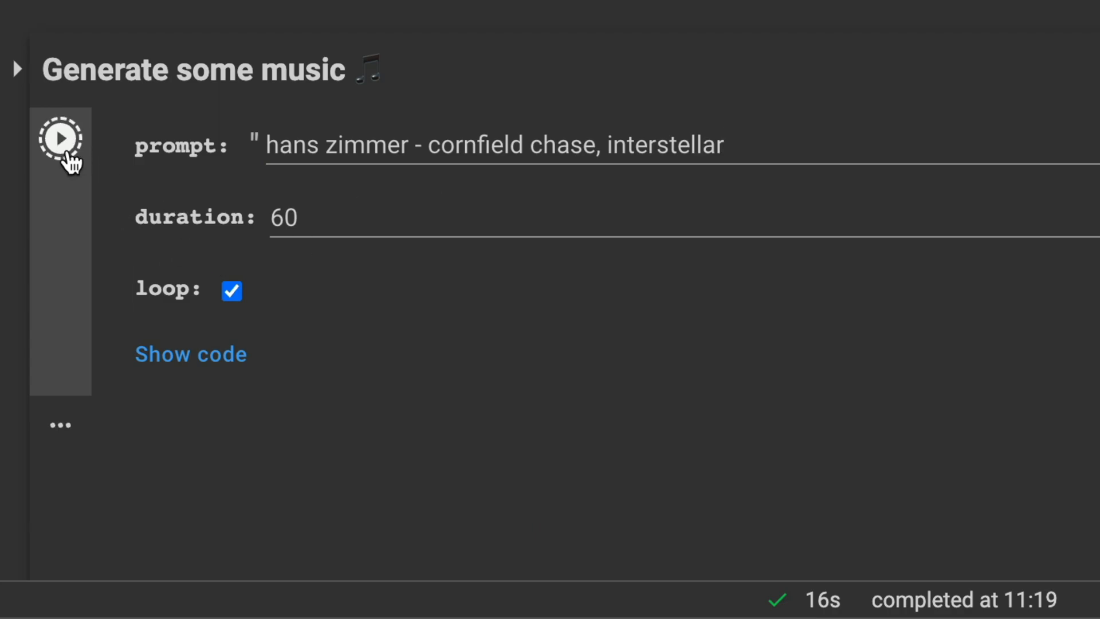
{"action": "left_click", "coordinate": [60, 137]}
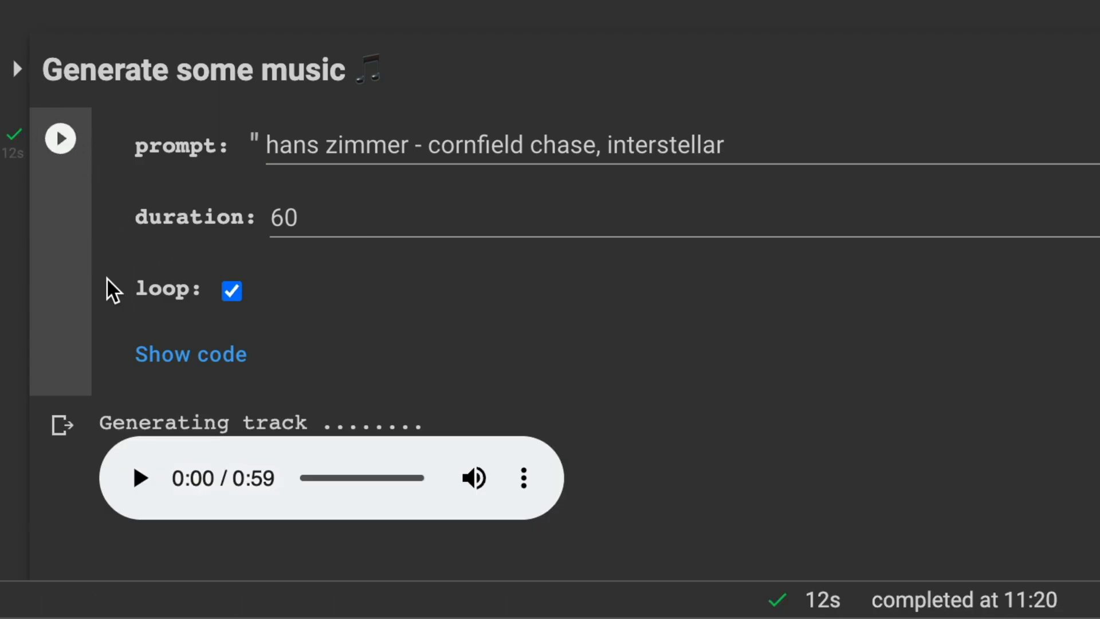
{"action": "left_click", "coordinate": [139, 478]}
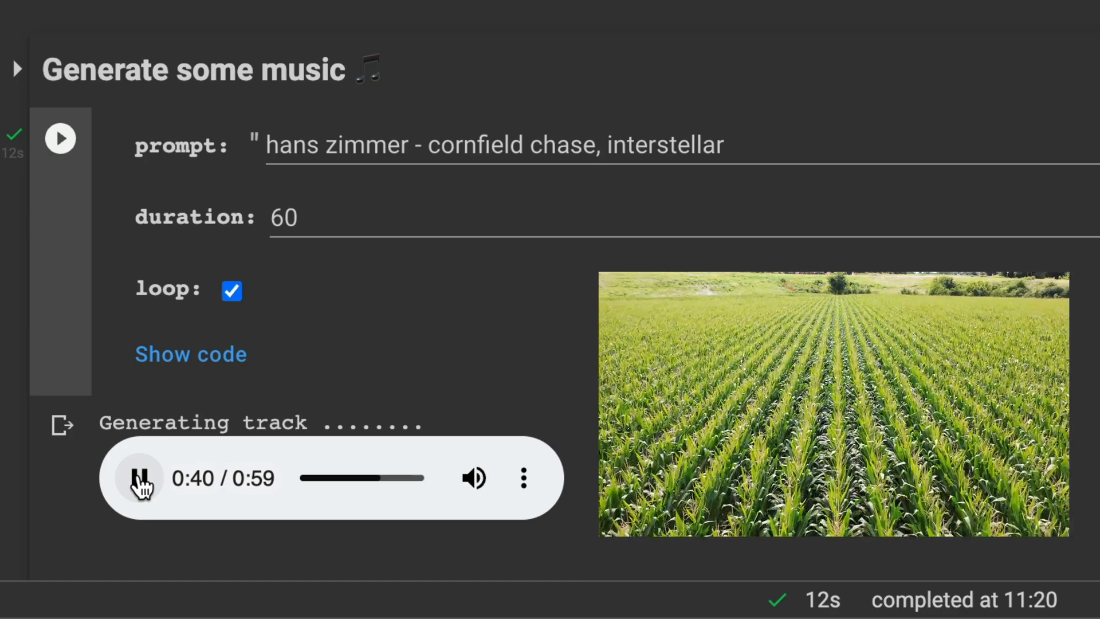
Step: Pause playback, change the prompt to "hans zimmer - stay, interstellar" and play the new track to 0:30
{"action": "left_click", "coordinate": [139, 478]}
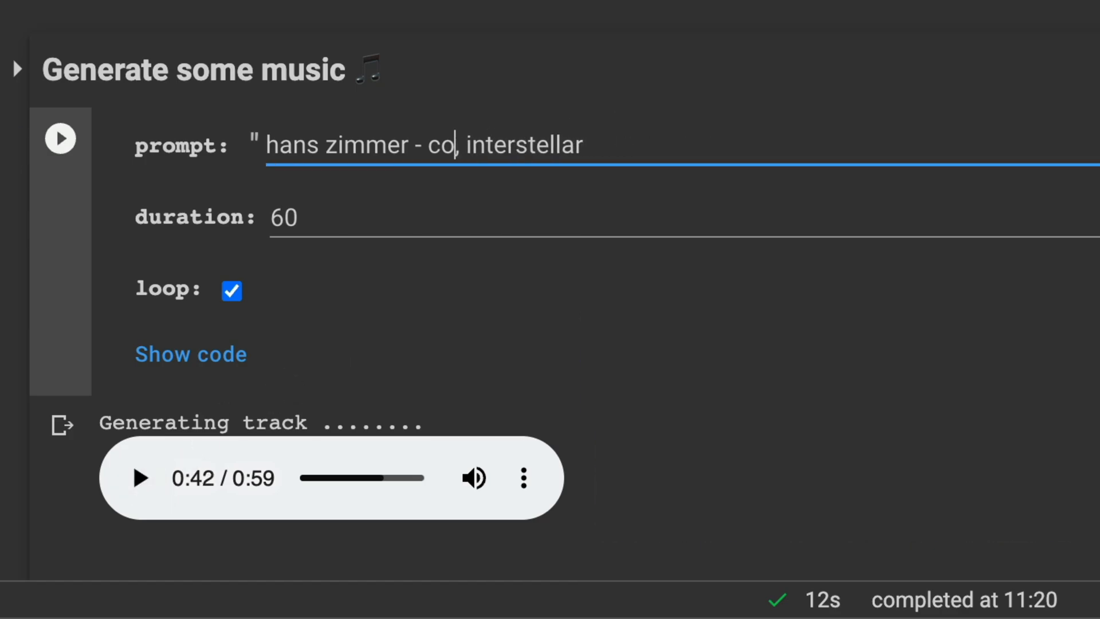
{"action": "type", "text": "stay"}
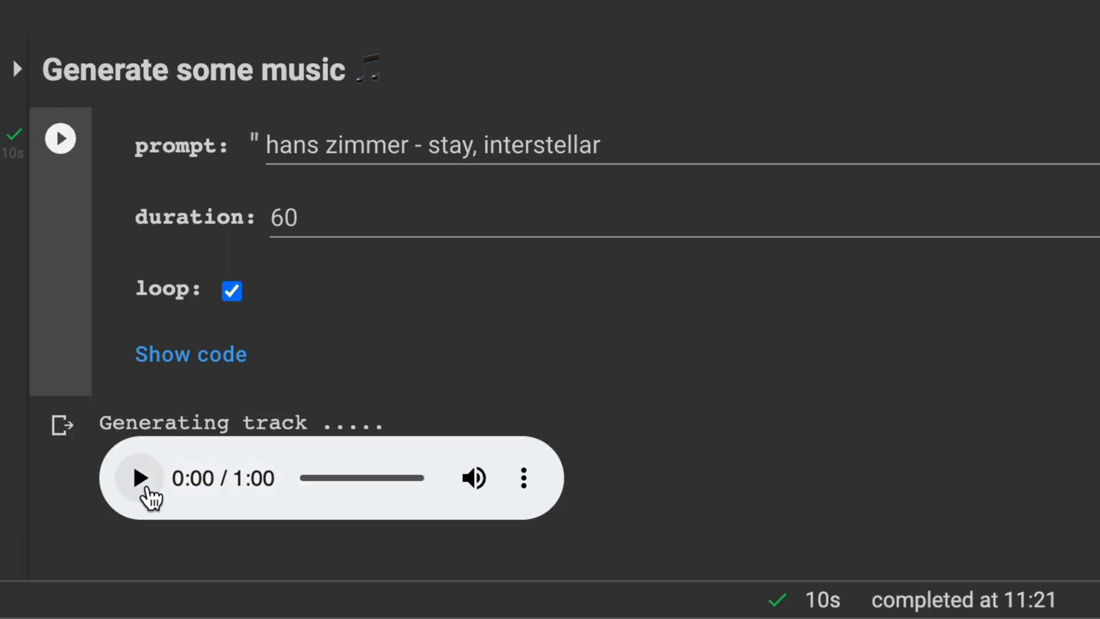
{"action": "left_click", "coordinate": [140, 478]}
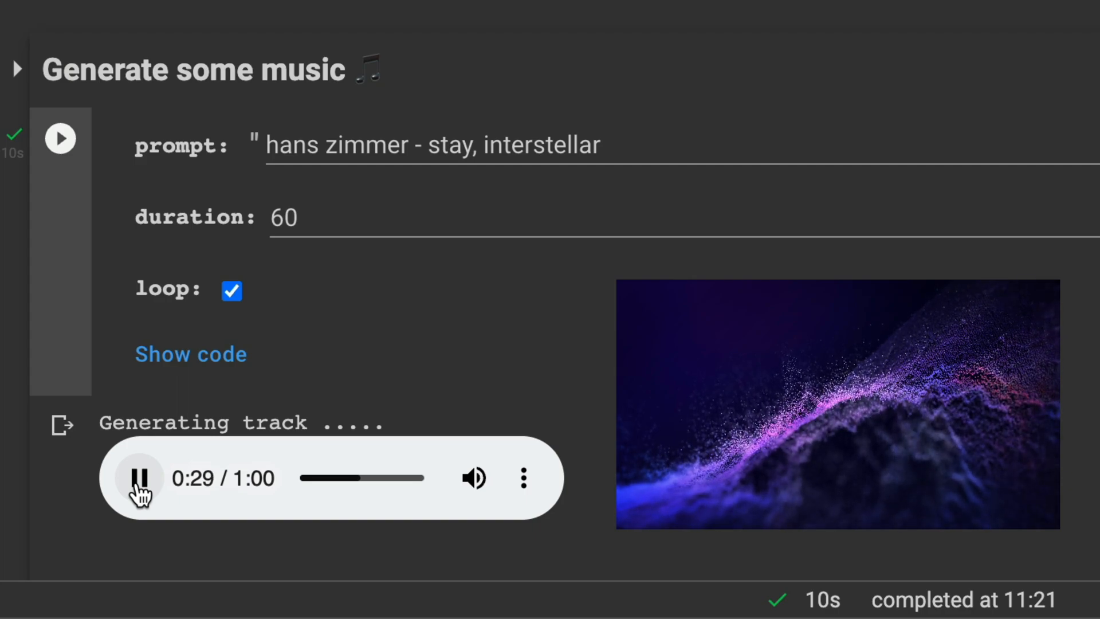
{"action": "left_click", "coordinate": [139, 478]}
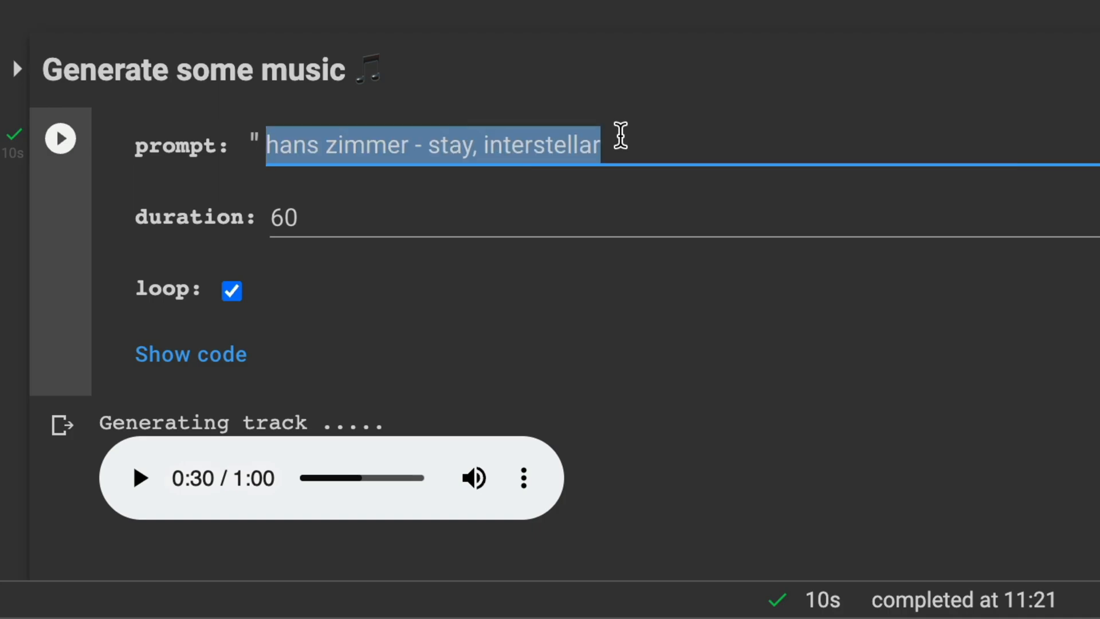
Step: Enter the prompt "the black keys - lonely boy," and generate a track from it
{"action": "type", "text": "the b"}
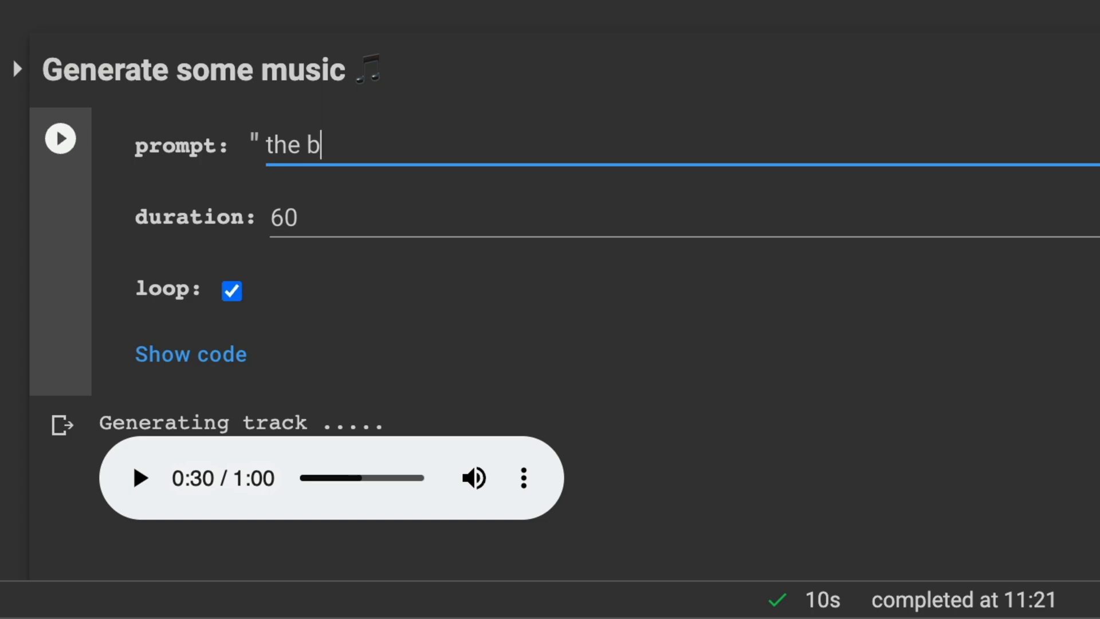
{"action": "type", "text": "lack keys -"}
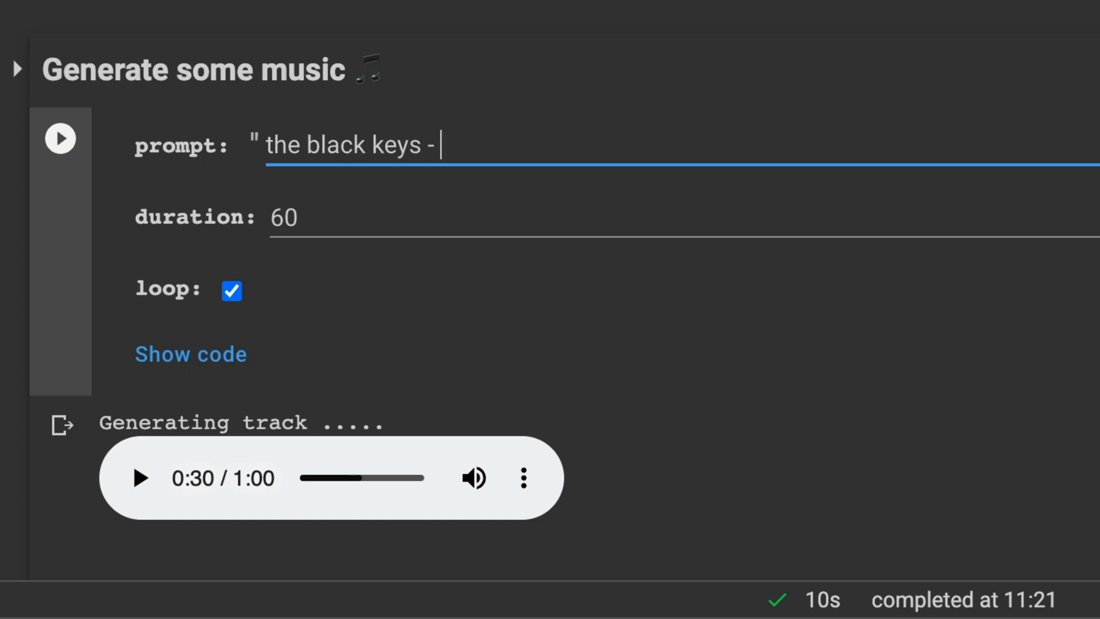
{"action": "type", "text": "lonely boy,"}
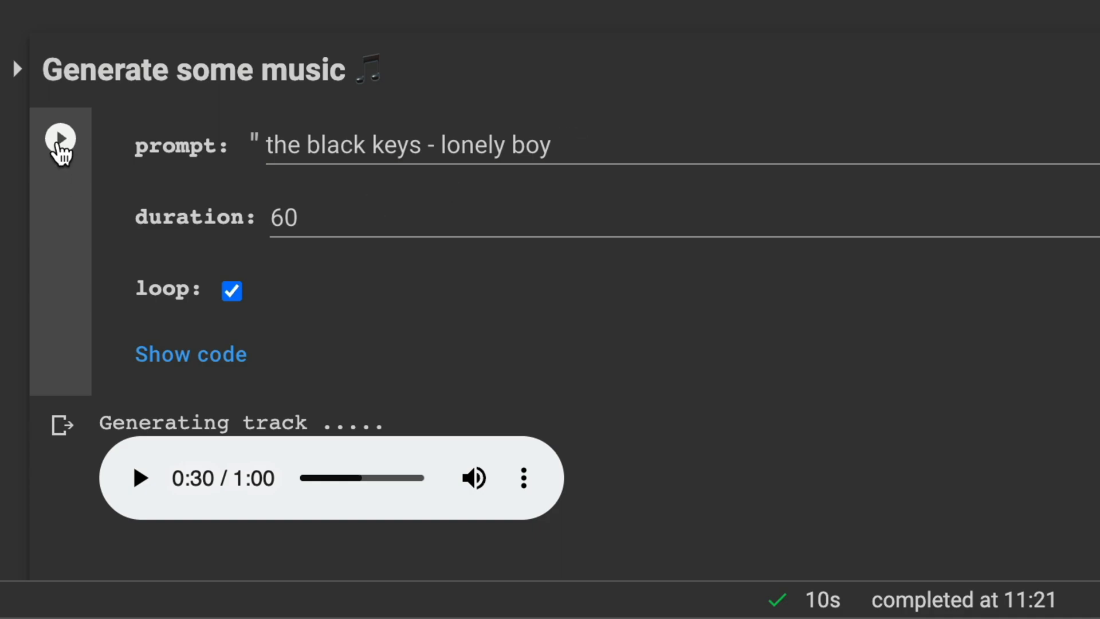
{"action": "left_click", "coordinate": [60, 139]}
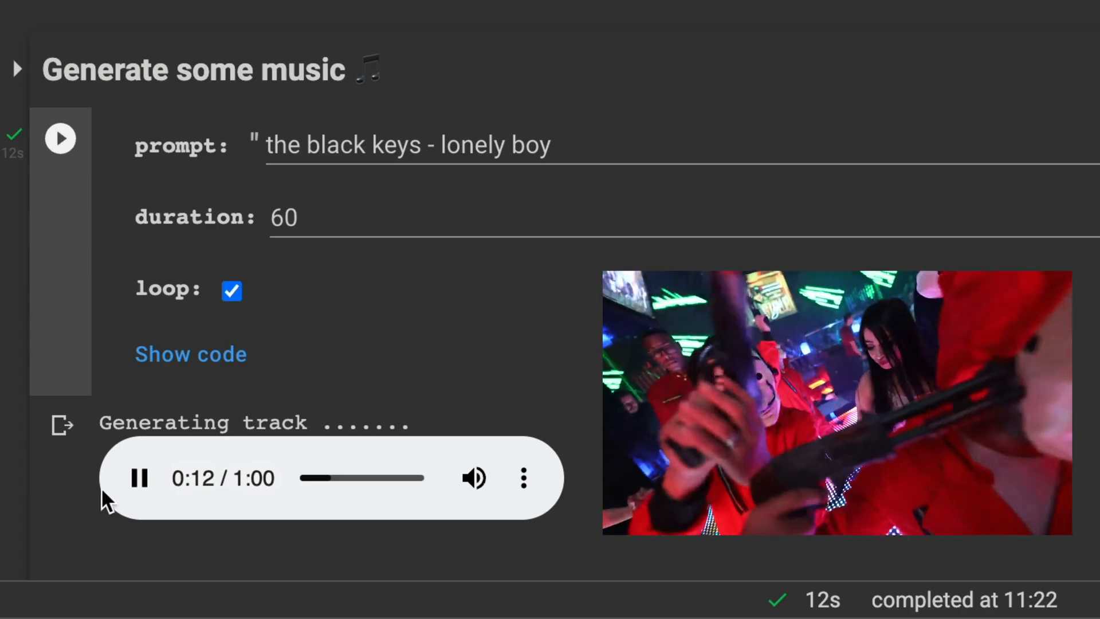
Step: Append ", indie rock" to the prompt, regenerate and play the 59-second track
{"action": "left_click", "coordinate": [139, 478]}
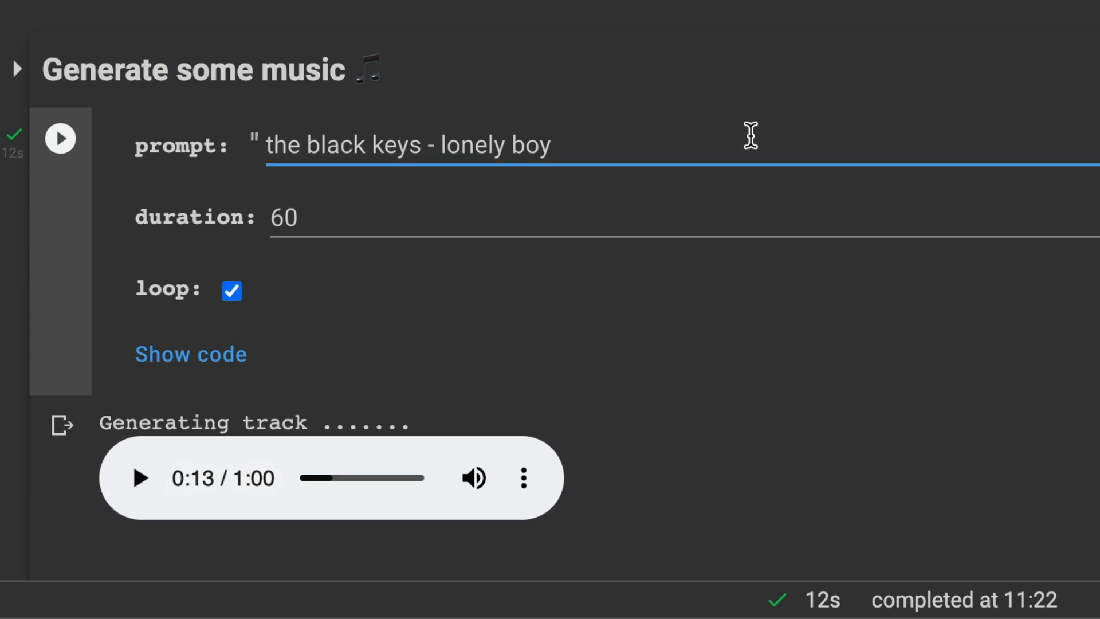
{"action": "type", "text": ", indie rock"}
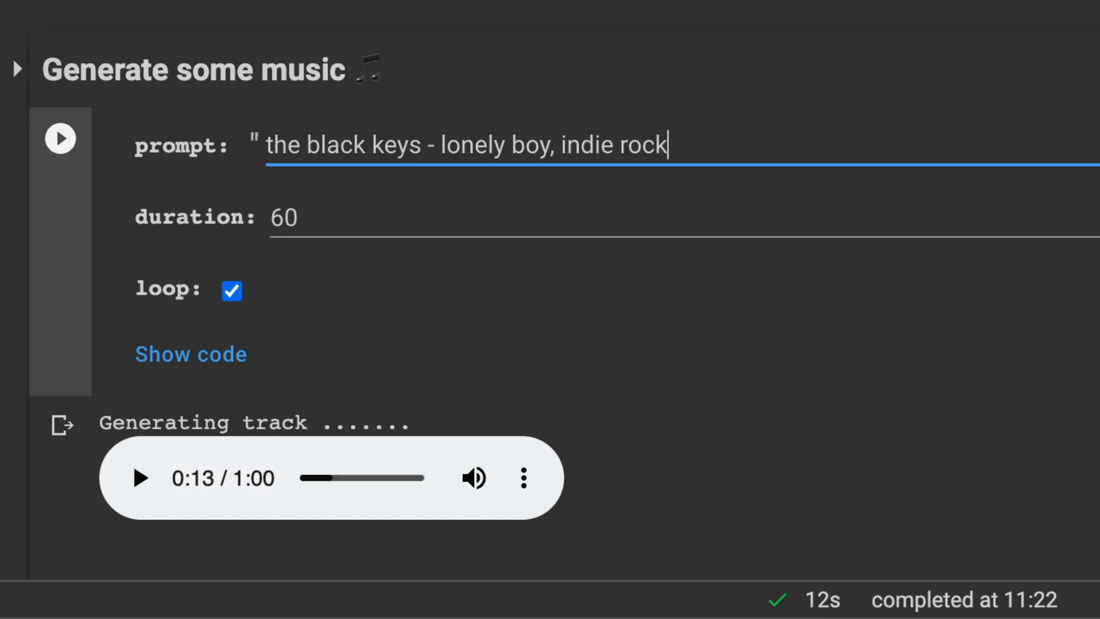
{"action": "left_click", "coordinate": [60, 138]}
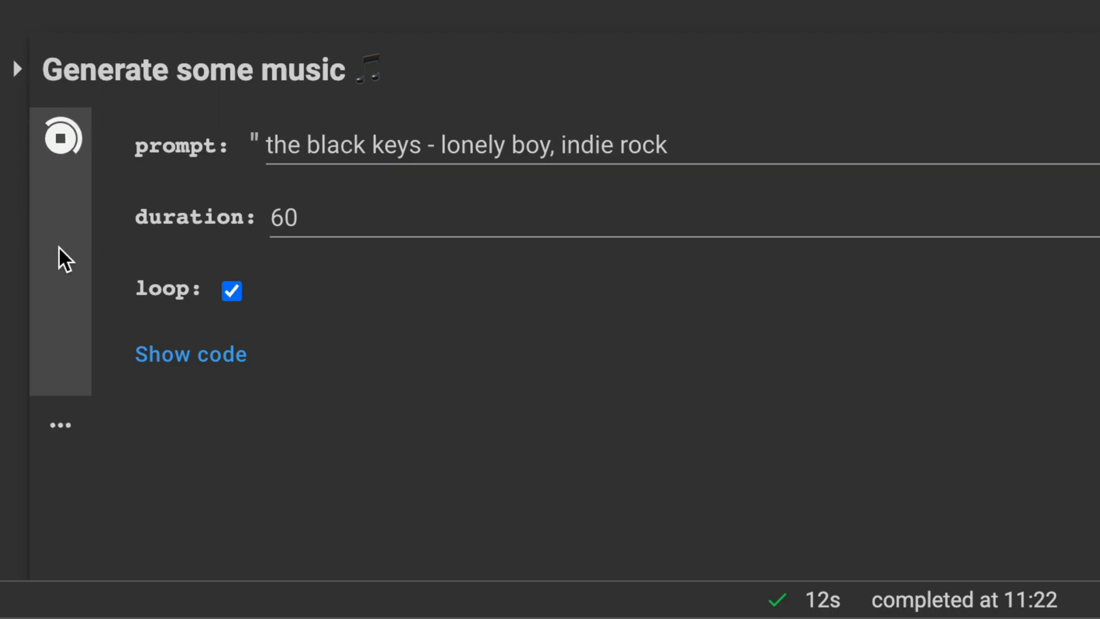
{"action": "left_click", "coordinate": [61, 138]}
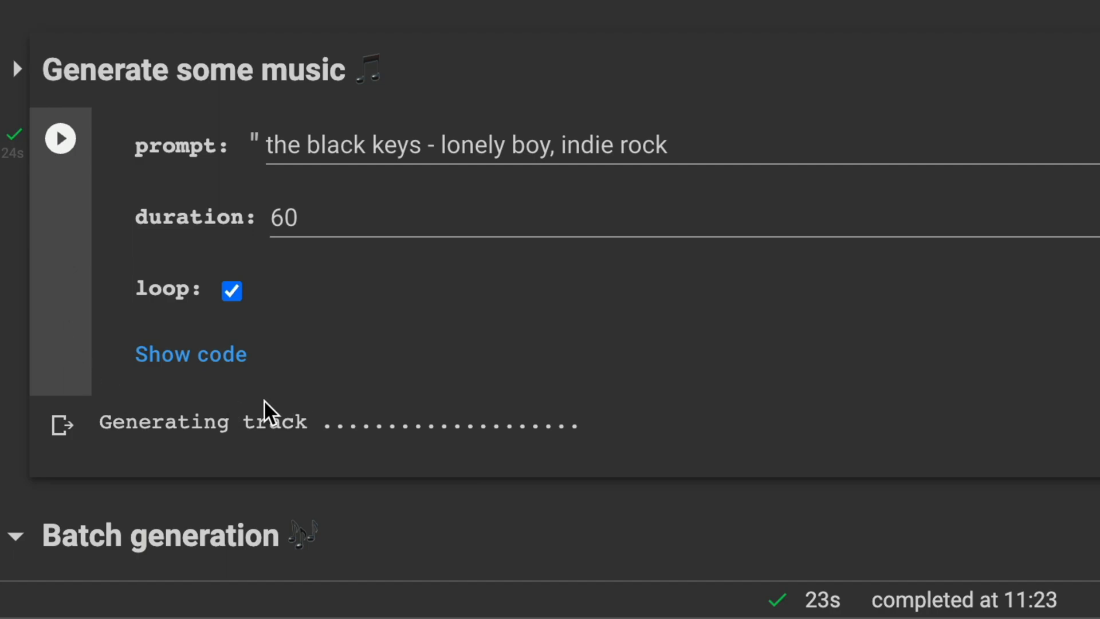
{"action": "mouse_move", "coordinate": [401, 412]}
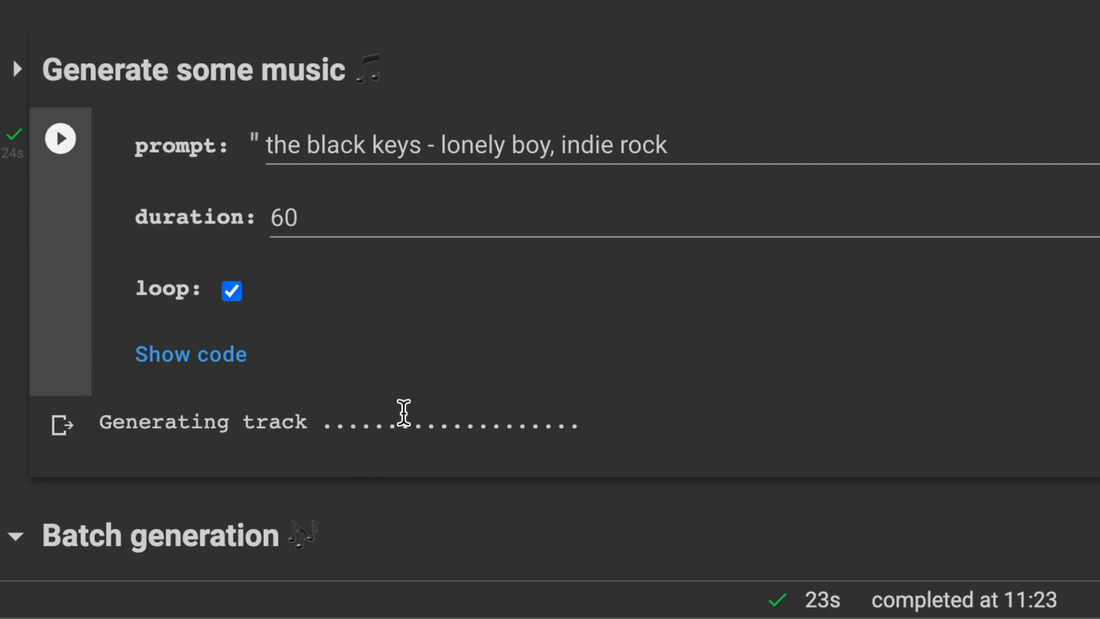
{"action": "mouse_move", "coordinate": [396, 420]}
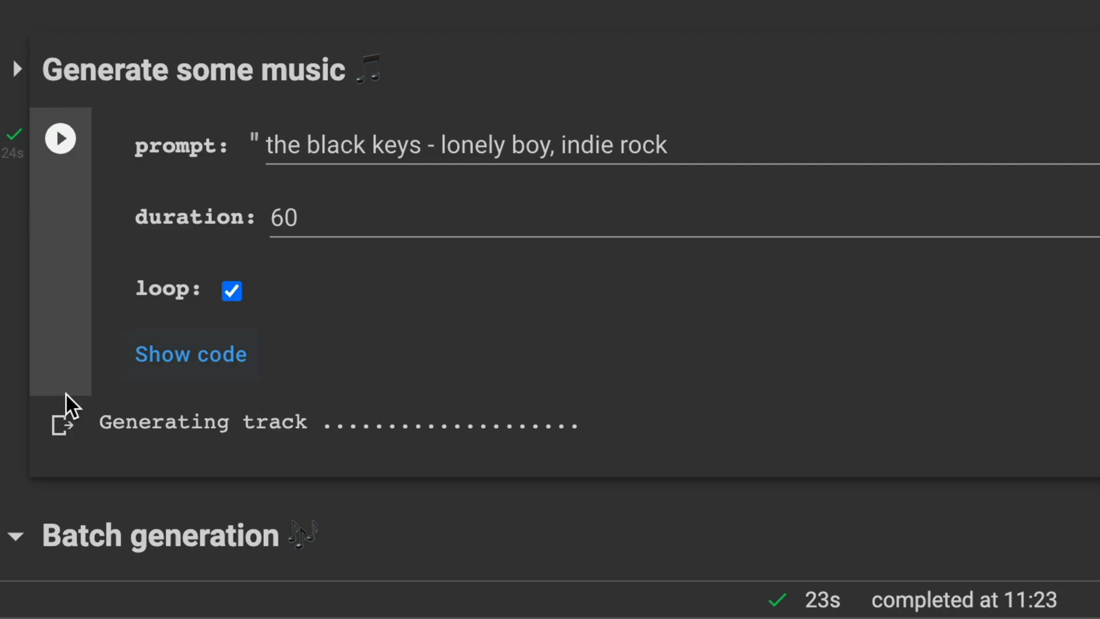
{"action": "mouse_move", "coordinate": [109, 228]}
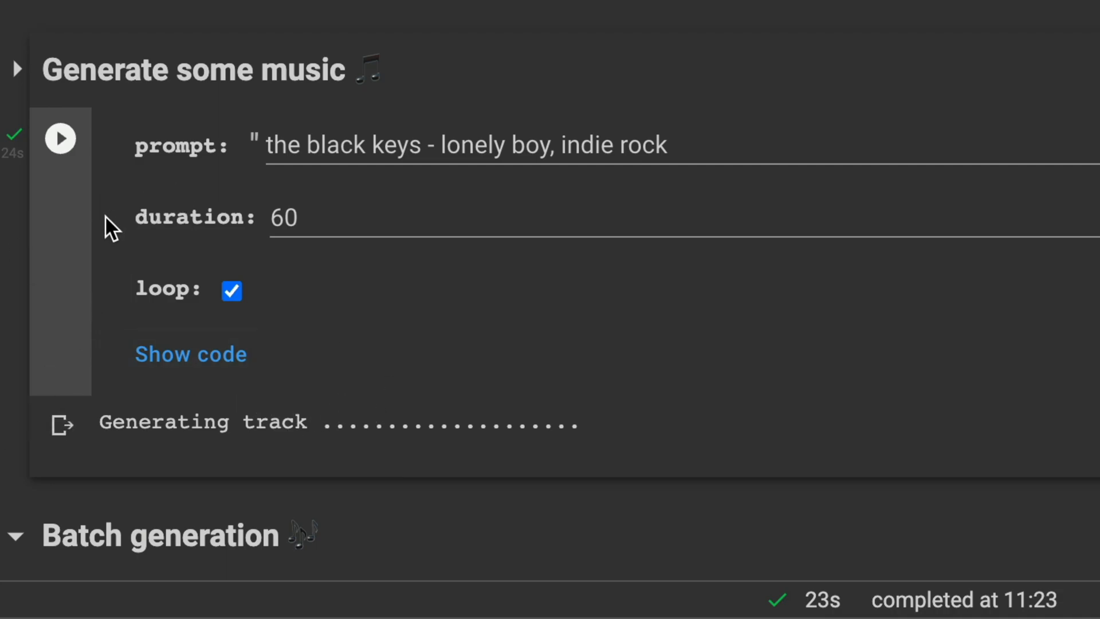
{"action": "mouse_move", "coordinate": [66, 215]}
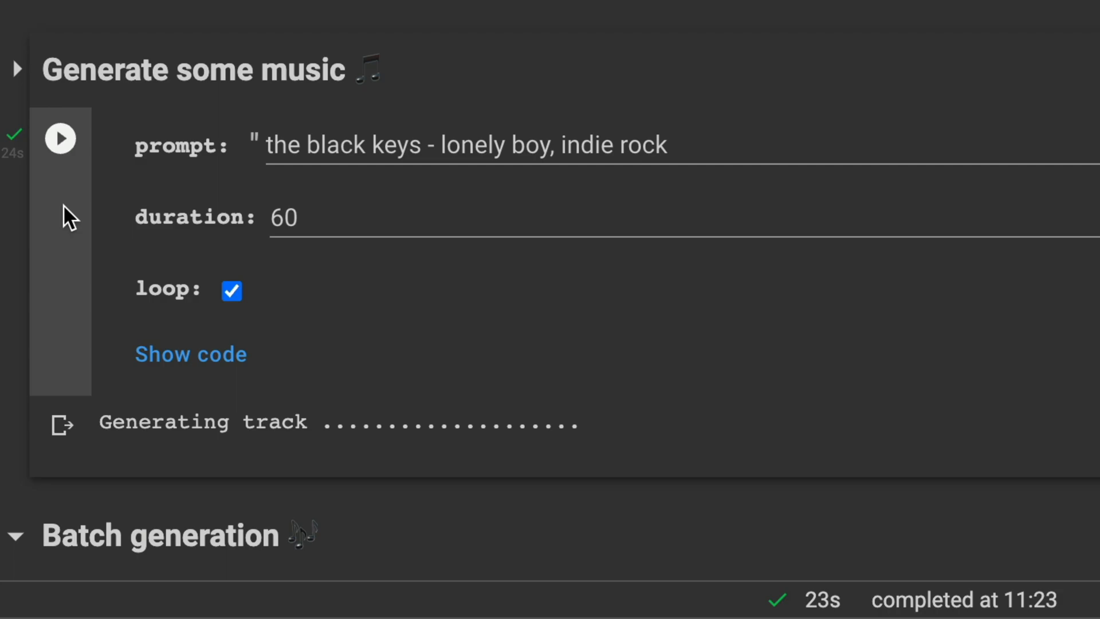
{"action": "mouse_move", "coordinate": [62, 152]}
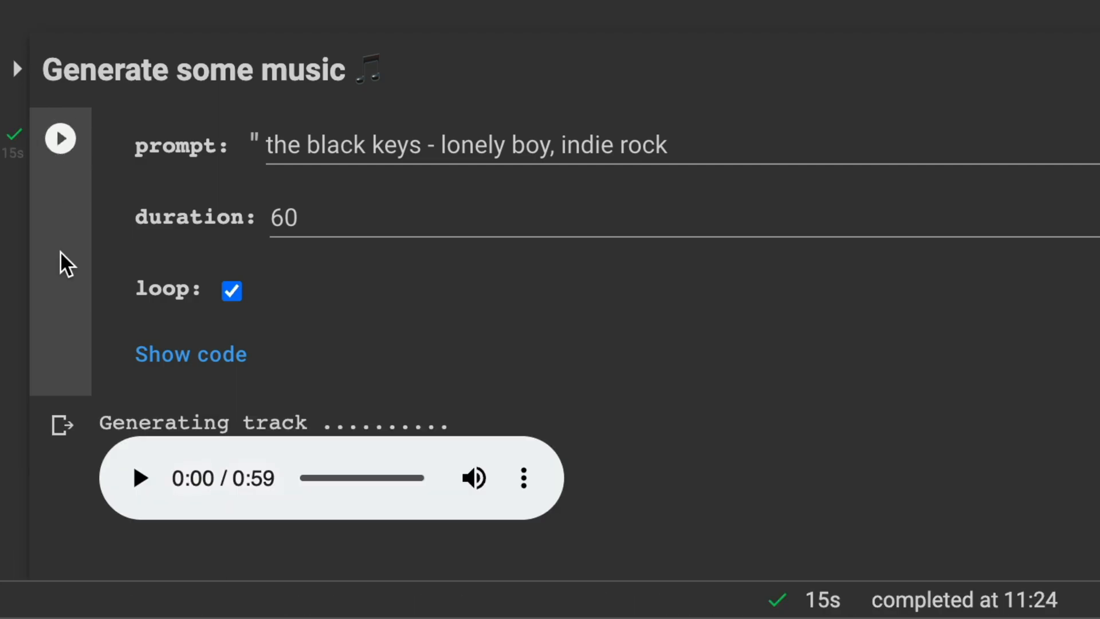
{"action": "left_click", "coordinate": [139, 476]}
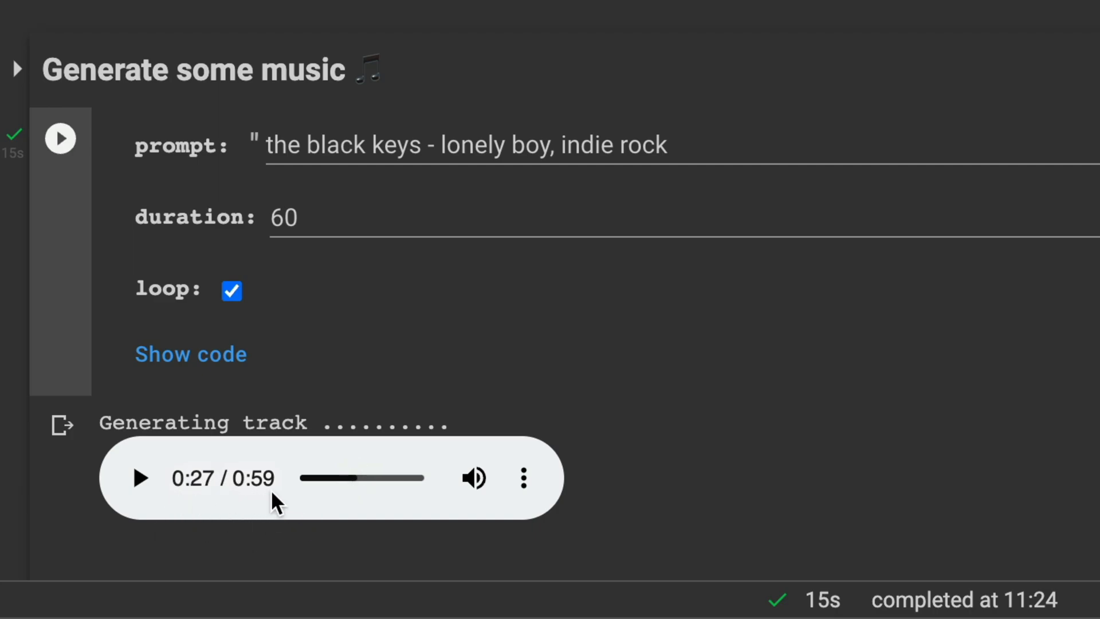
{"action": "mouse_move", "coordinate": [211, 483]}
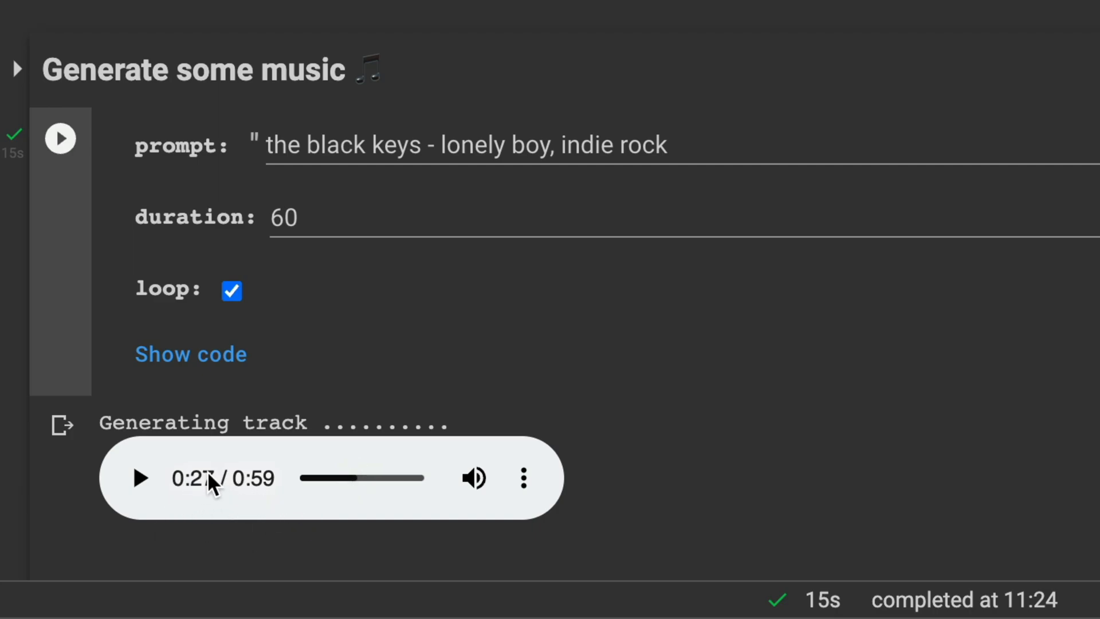
{"action": "mouse_move", "coordinate": [418, 352]}
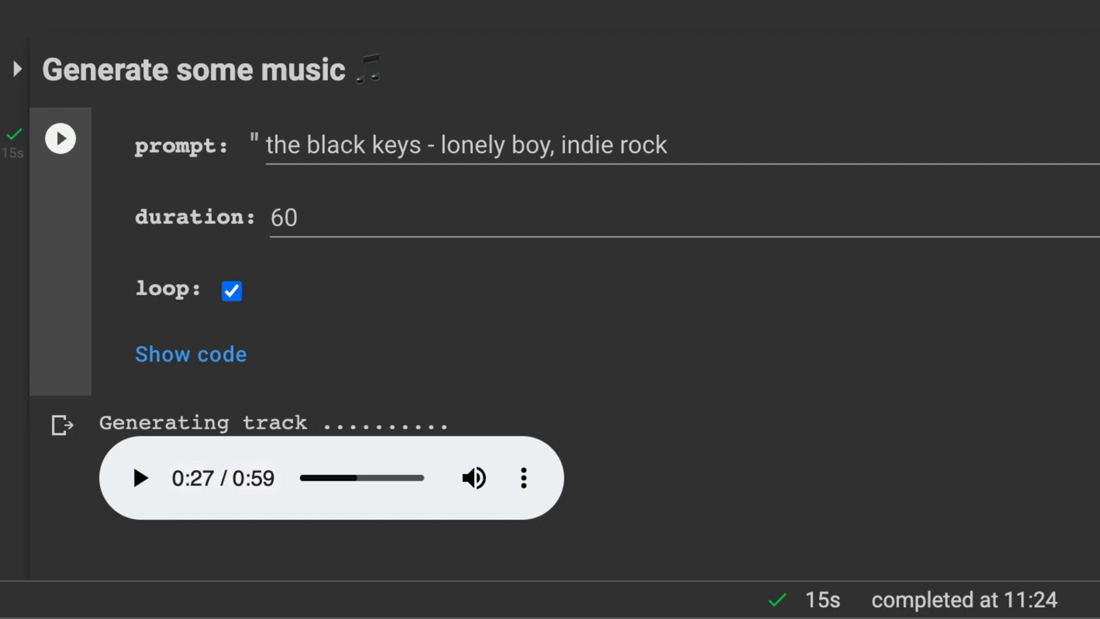
Step: Replace the 'indie rock' style hint with 'punk rock' and play the regenerated 59-second track
{"action": "double_click", "coordinate": [609, 145]}
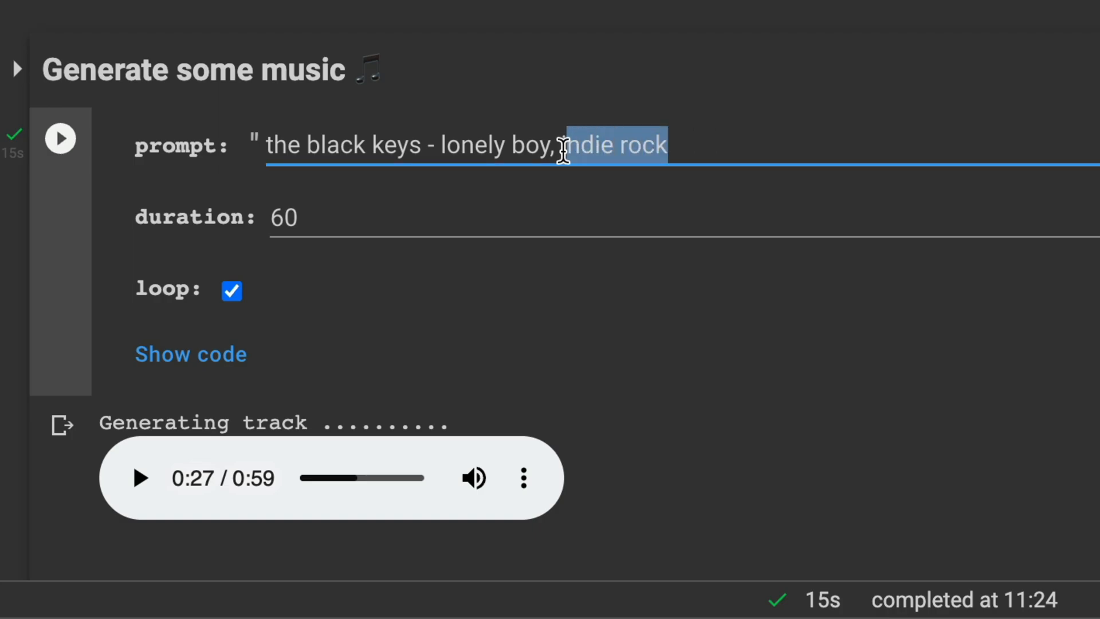
{"action": "mouse_move", "coordinate": [718, 174]}
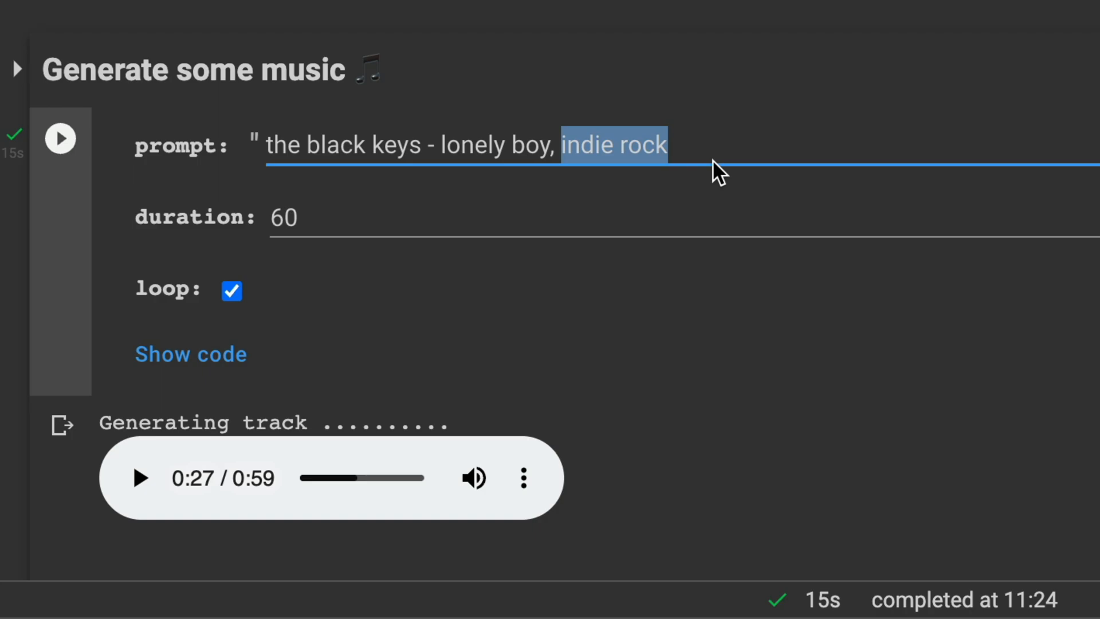
{"action": "type", "text": "punk rock"}
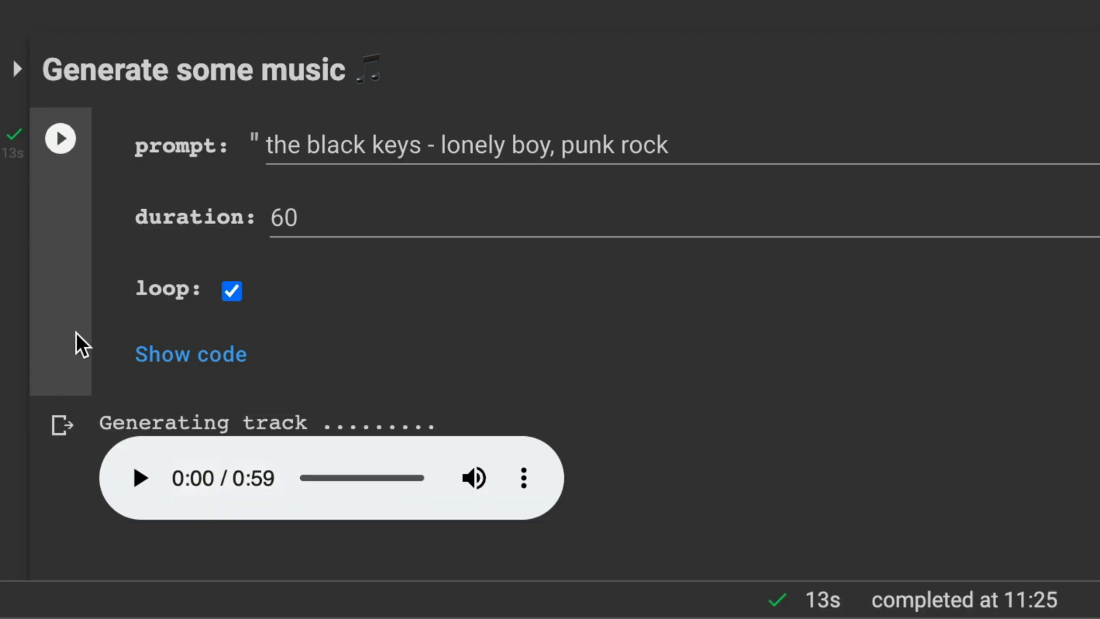
{"action": "left_click", "coordinate": [139, 478]}
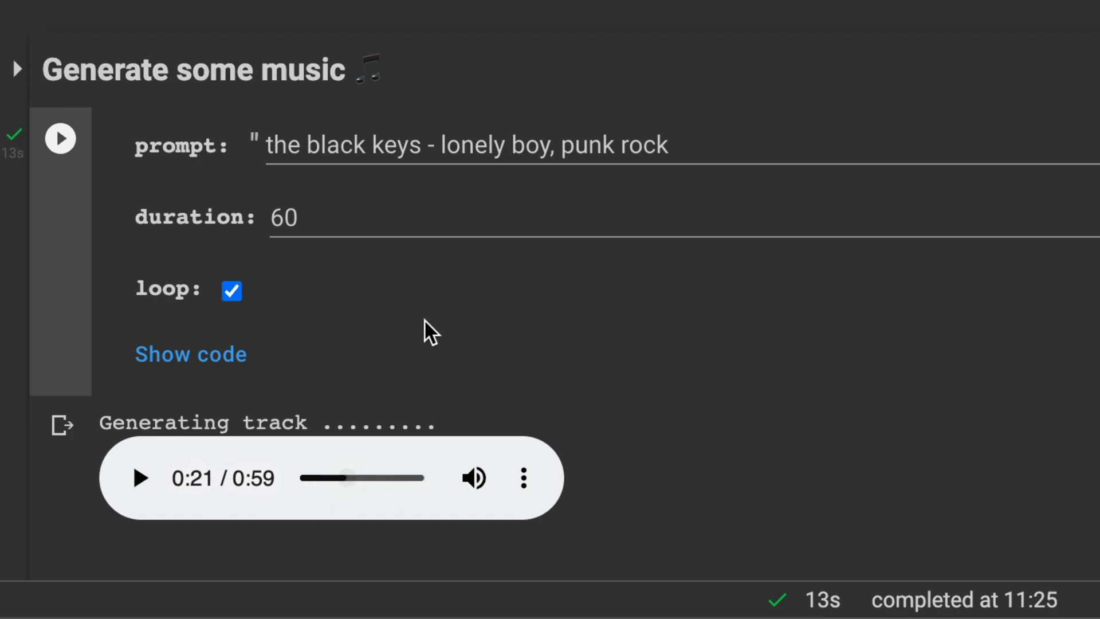
Step: Turn looping off, regenerate the punk rock track and play the one-minute clip
{"action": "left_click", "coordinate": [233, 290]}
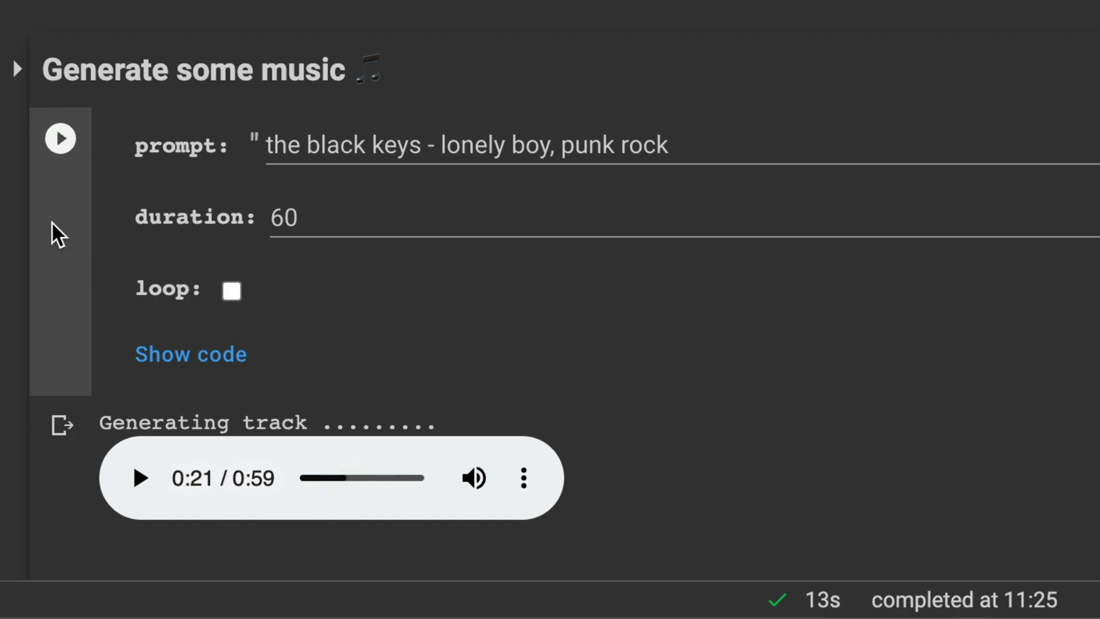
{"action": "left_click", "coordinate": [60, 138]}
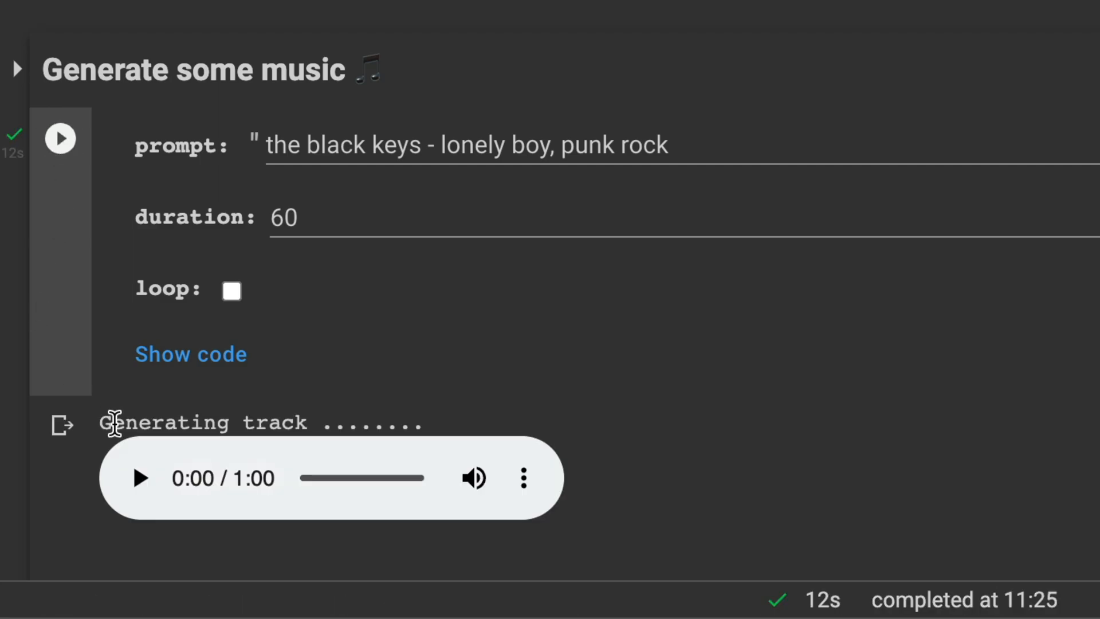
{"action": "left_click", "coordinate": [139, 478]}
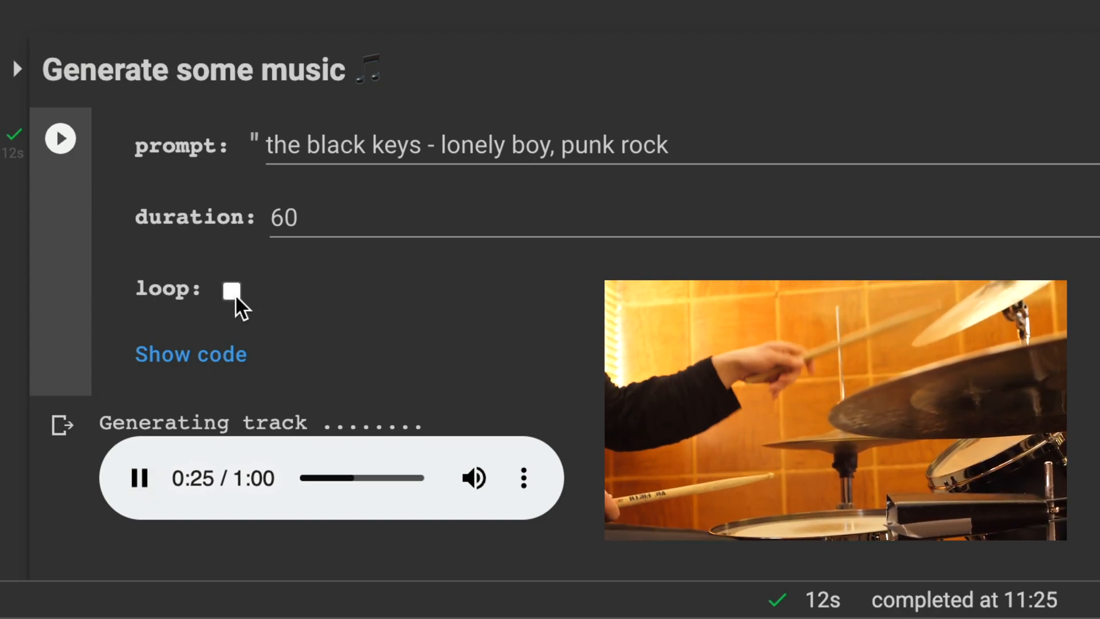
{"action": "mouse_move", "coordinate": [314, 351]}
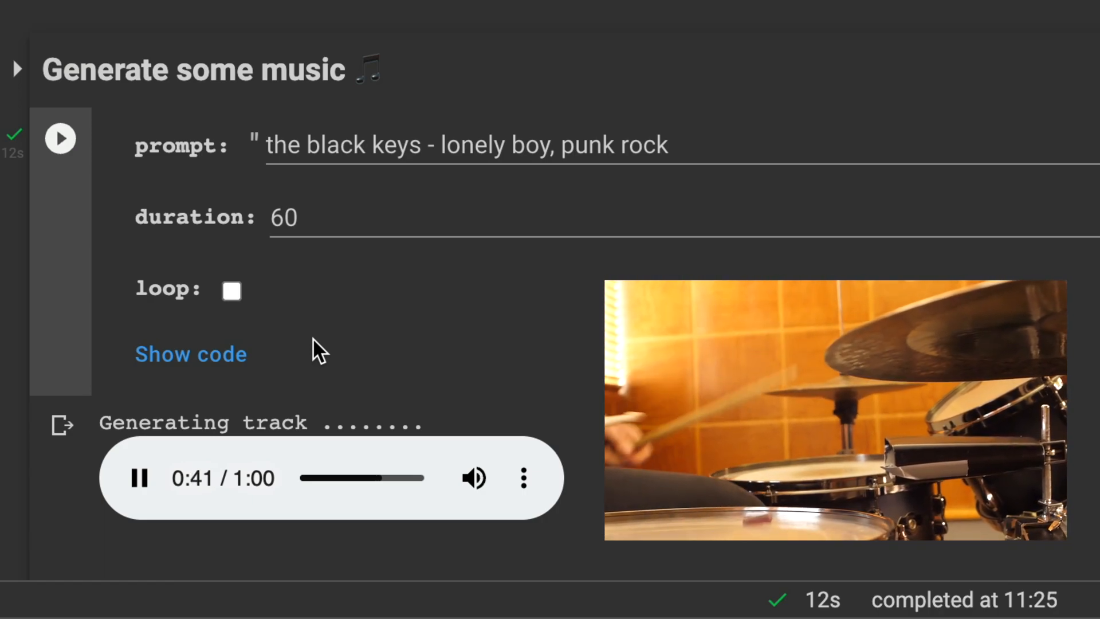
{"action": "mouse_move", "coordinate": [204, 439]}
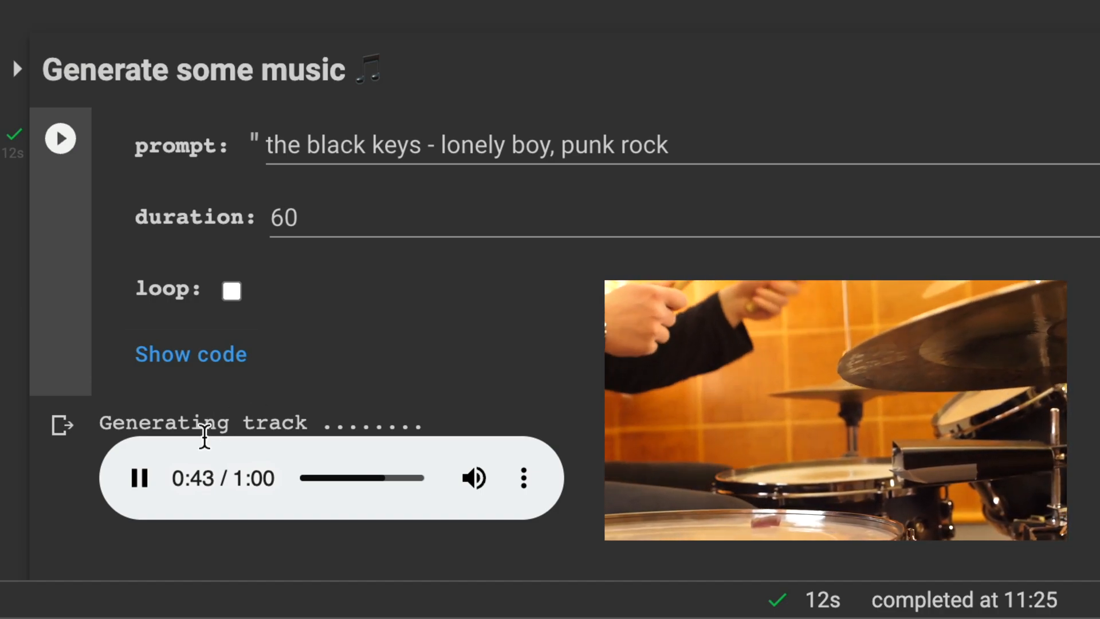
Step: Replace the 'punk rock' style hint with 'jpop' and play the new one-minute track
{"action": "double_click", "coordinate": [642, 145]}
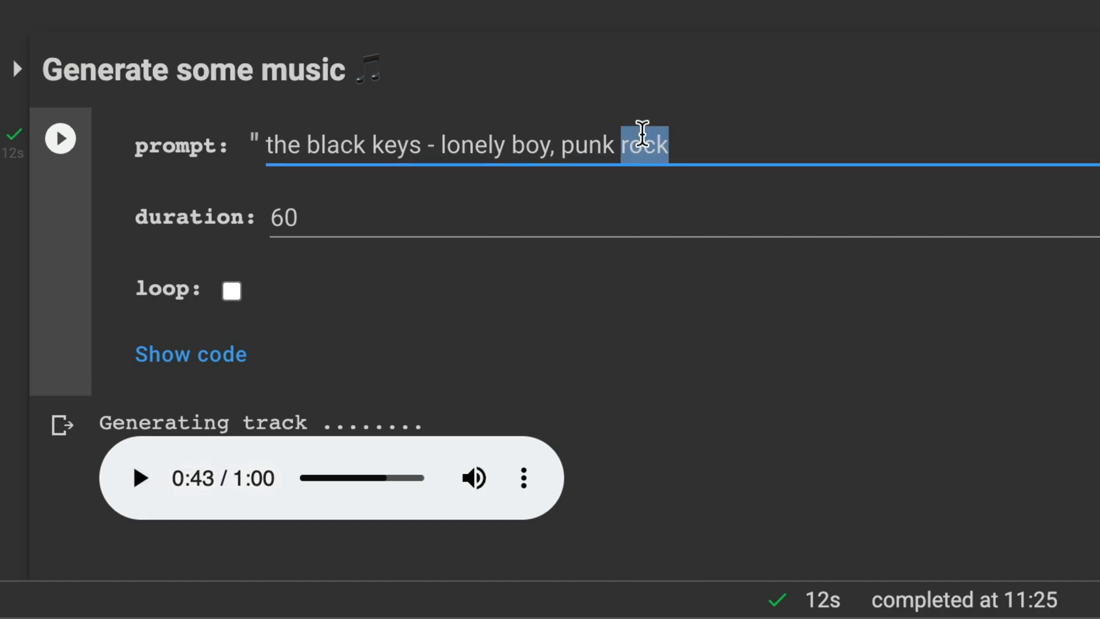
{"action": "key", "text": "Backspace"}
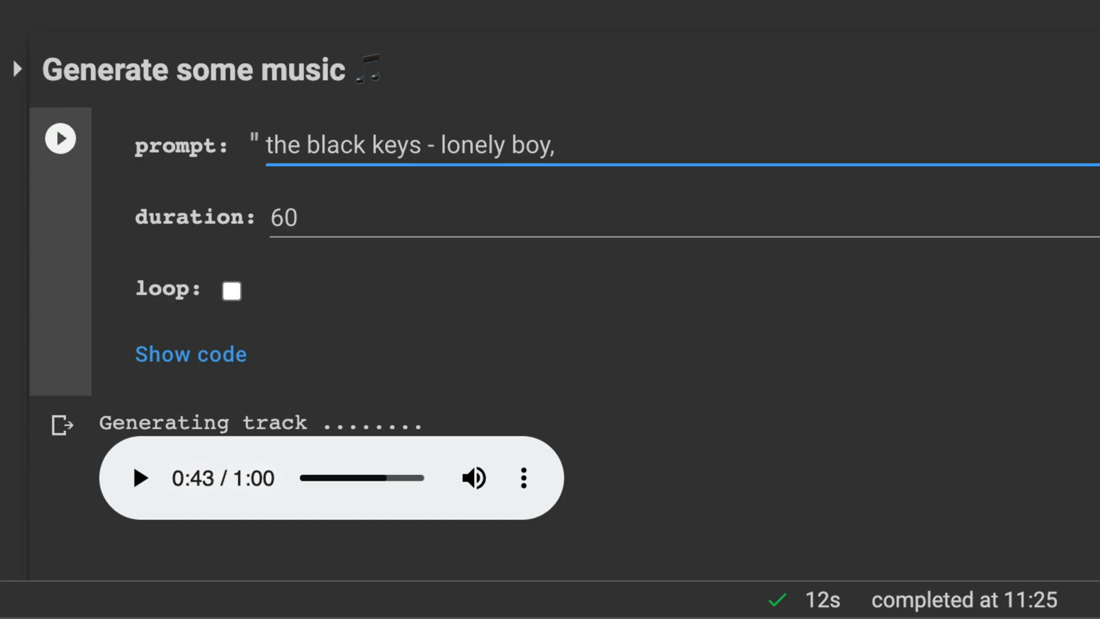
{"action": "type", "text": "jpop"}
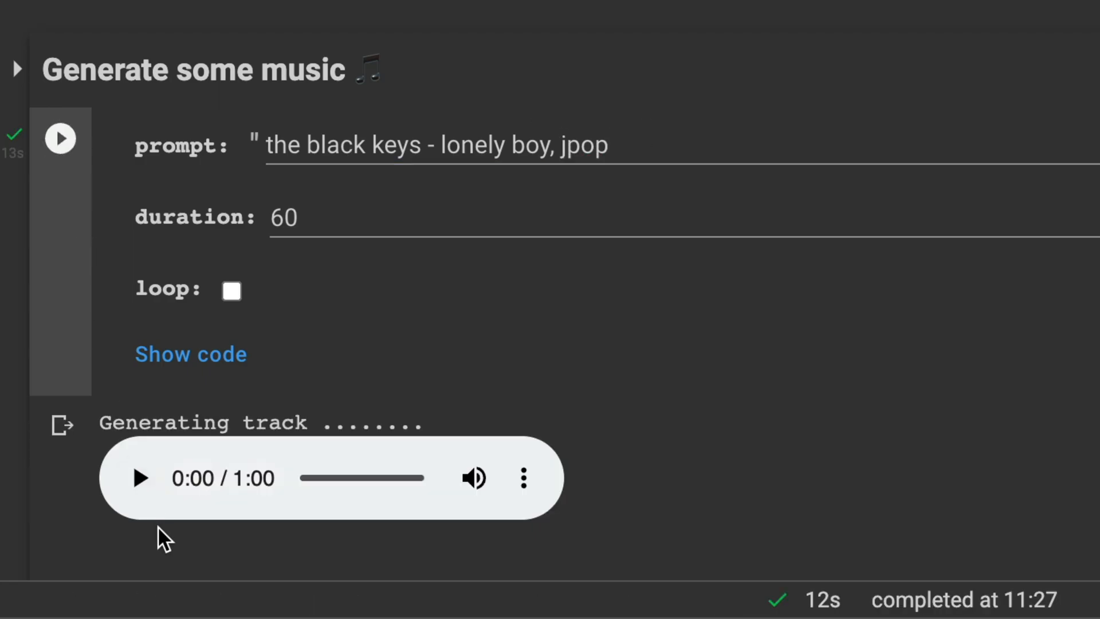
{"action": "left_click", "coordinate": [139, 477]}
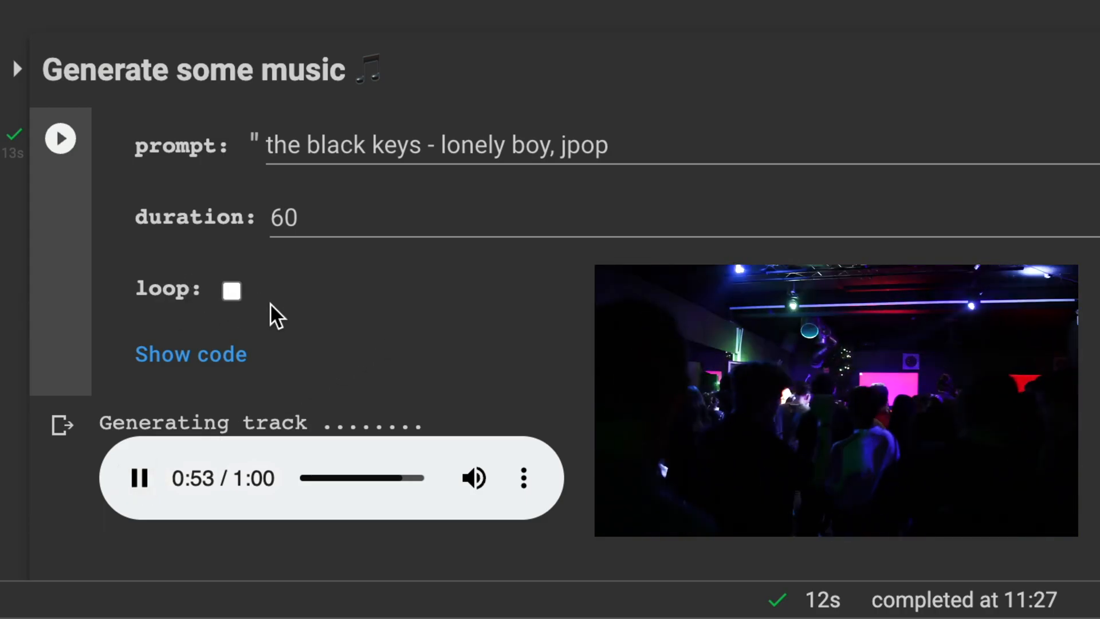
{"action": "mouse_move", "coordinate": [383, 314]}
{"action": "type", "text": ","}
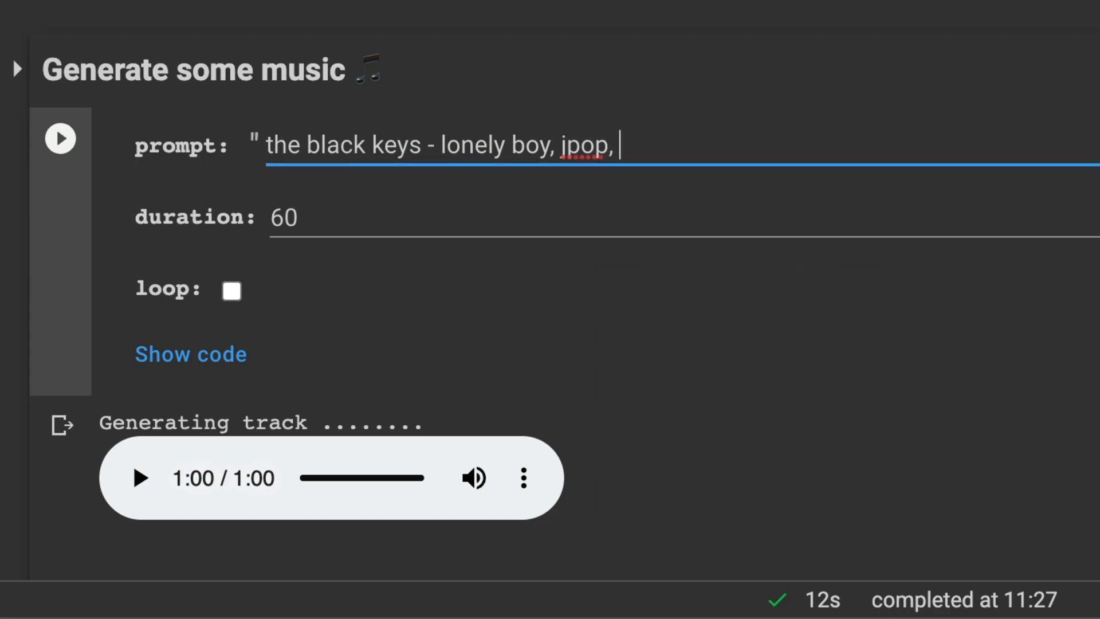
Step: Append 'psychedelic' after 'jpop', regenerate and start playing the one-minute track
{"action": "type", "text": "psych"}
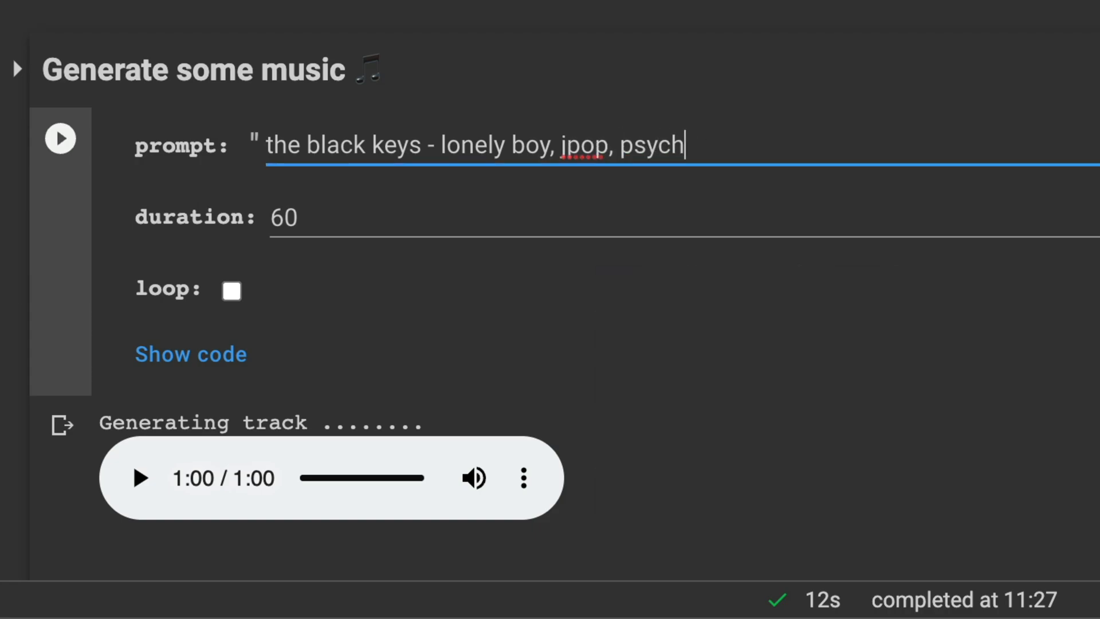
{"action": "type", "text": "edelic"}
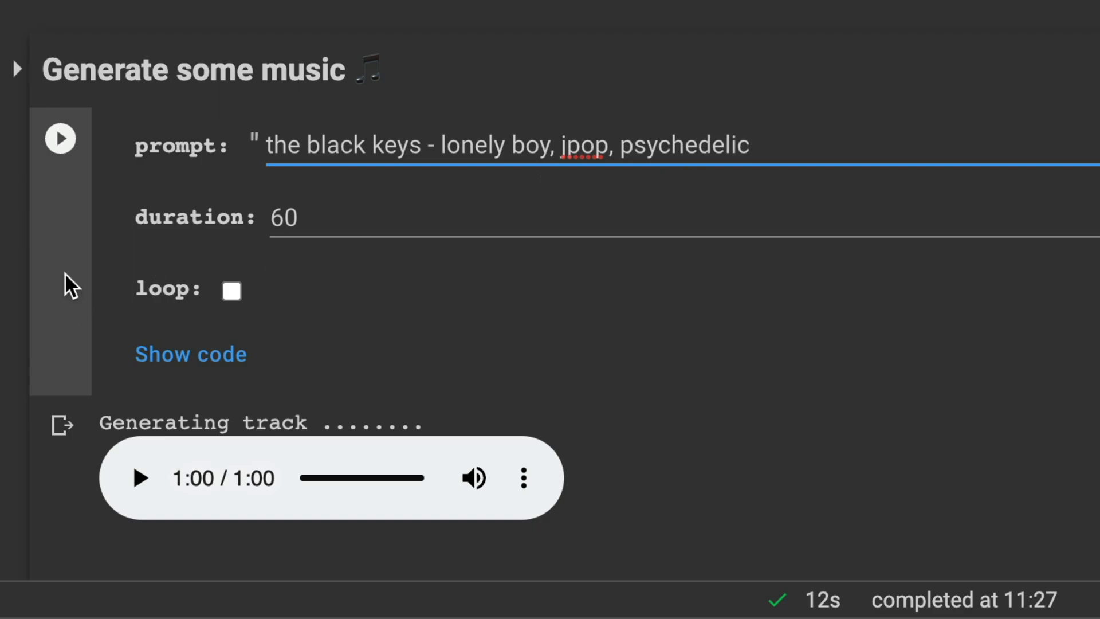
{"action": "left_click", "coordinate": [60, 138]}
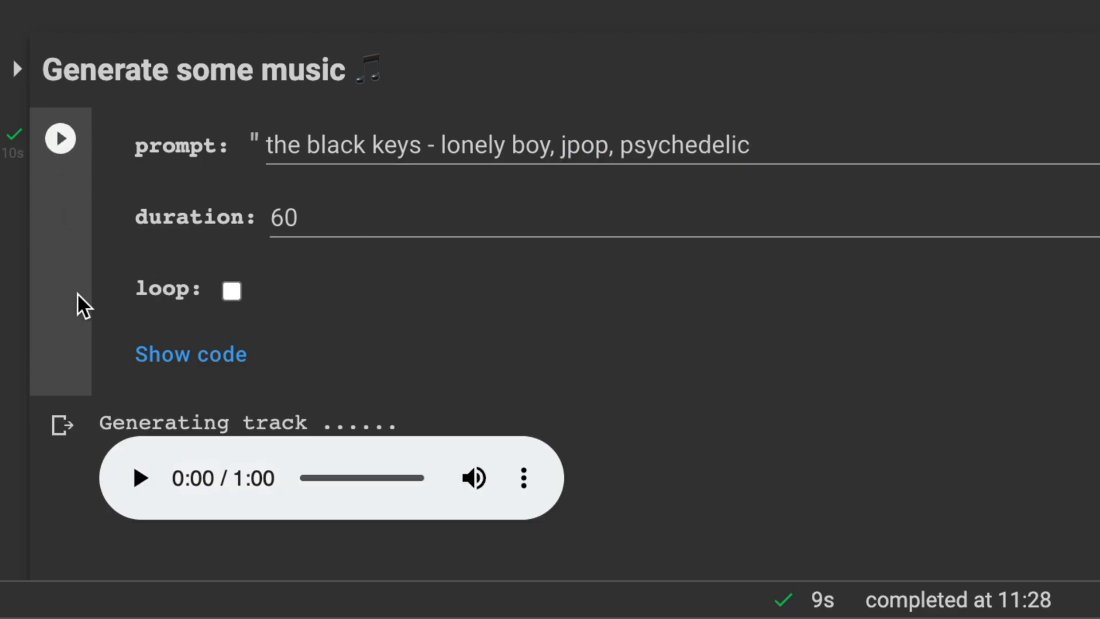
{"action": "left_click", "coordinate": [139, 478]}
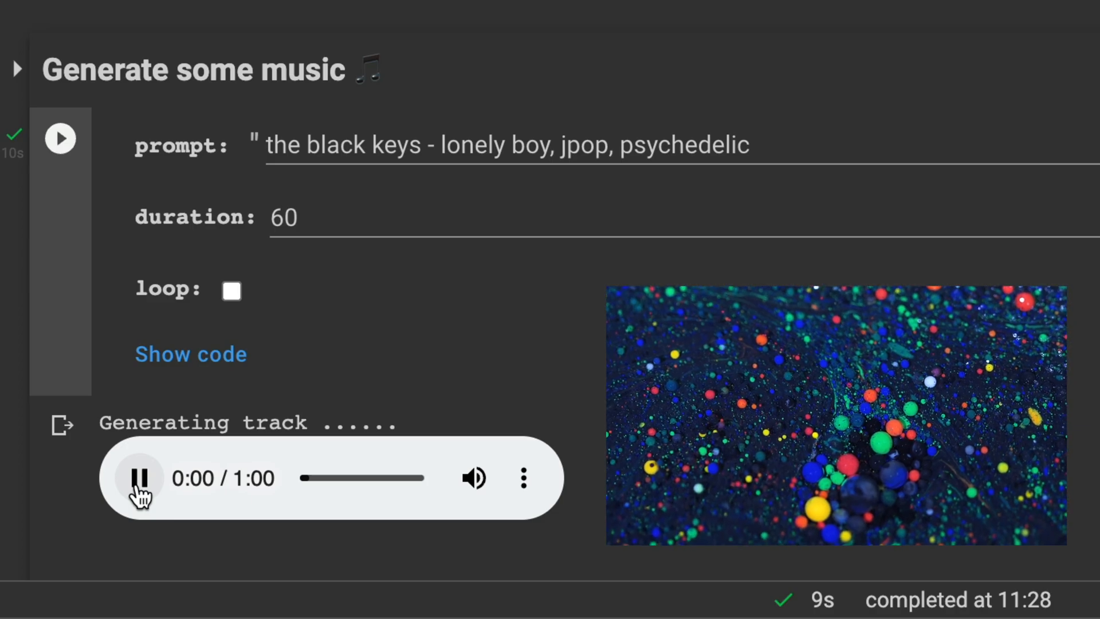
{"action": "mouse_move", "coordinate": [355, 392]}
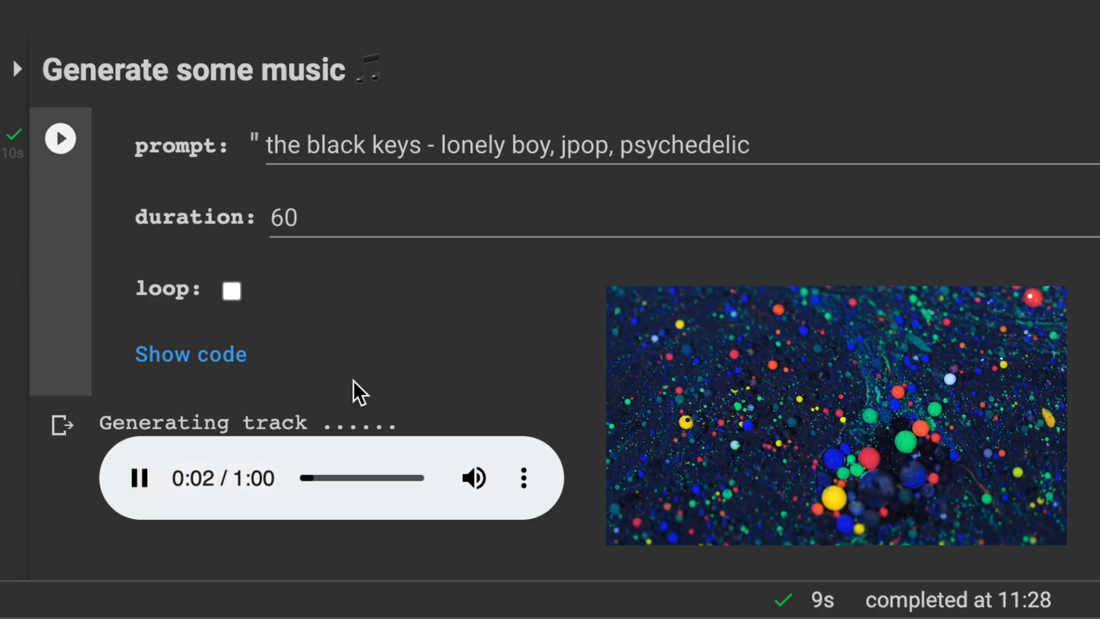